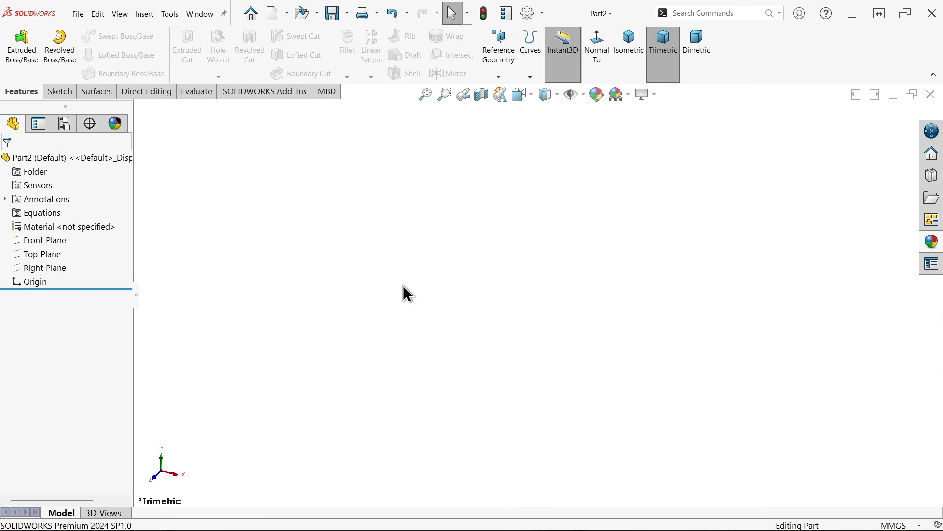
mouse_move(218, 187)
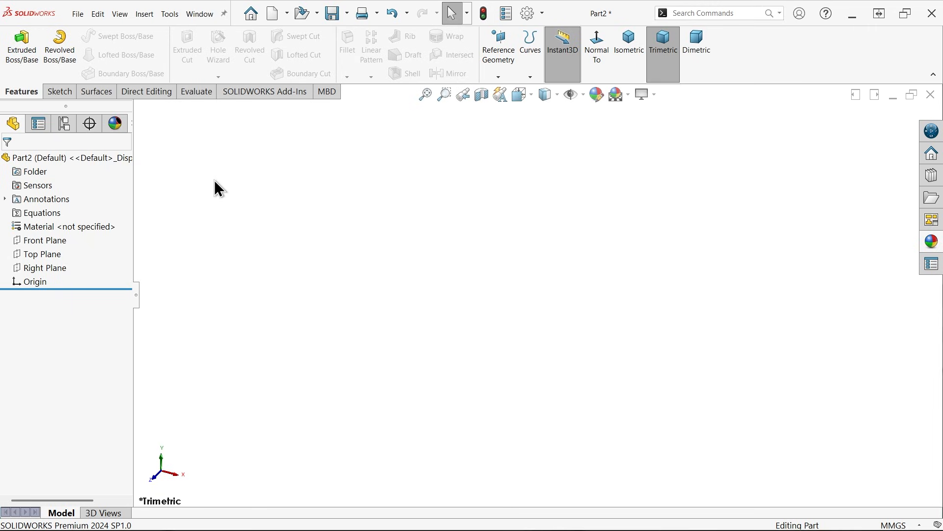
Step: Switch from the Surfaces tools to the Sketch tools in the empty part
left_click(94, 92)
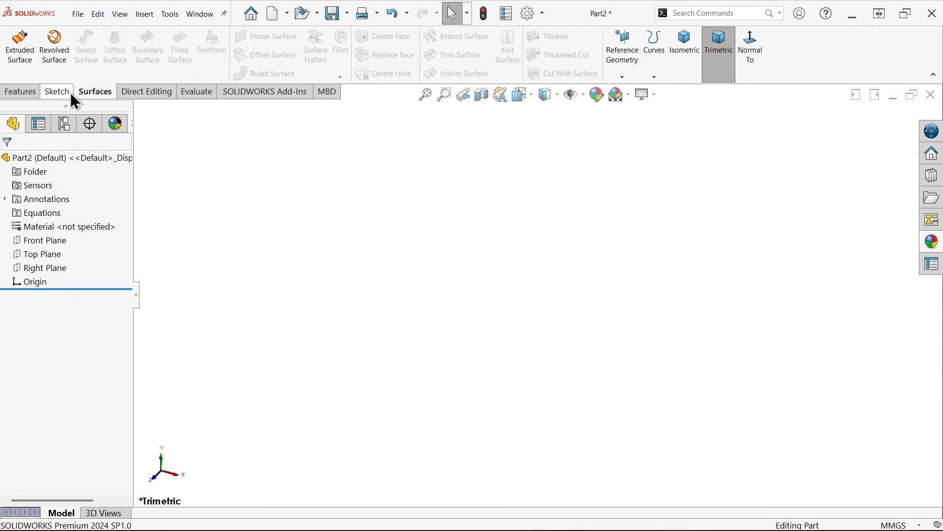
left_click(57, 92)
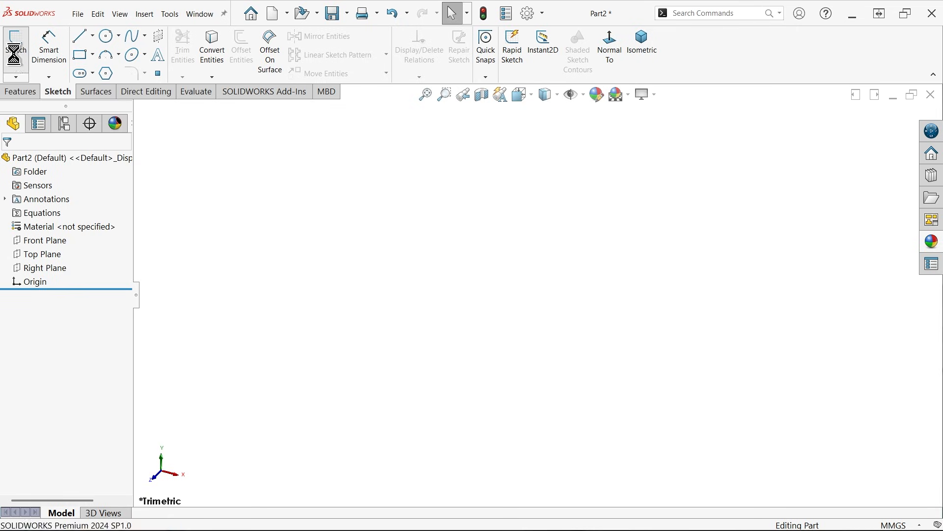
Step: On Top Plane, draw a circle centred on the origin with a 40 mm diameter dimension
left_click(16, 45)
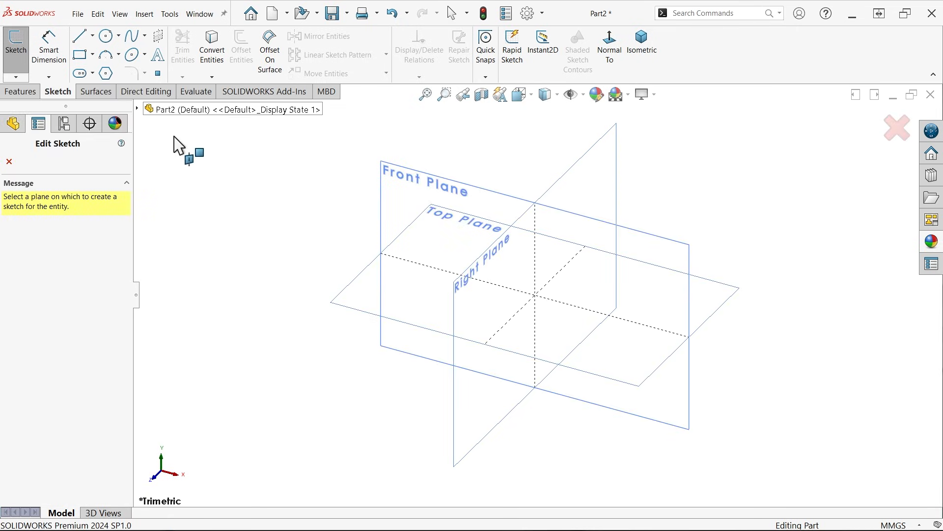
left_click(461, 227)
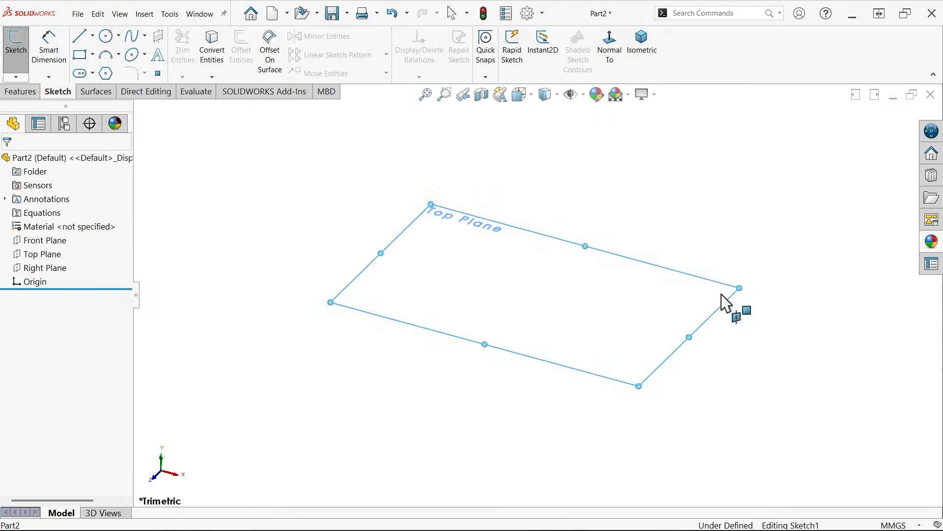
left_click(105, 35)
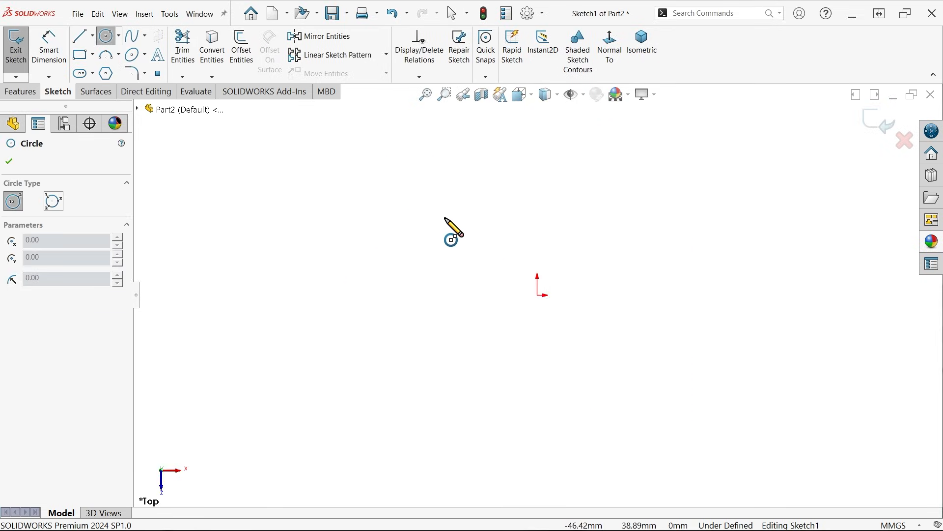
mouse_move(544, 301)
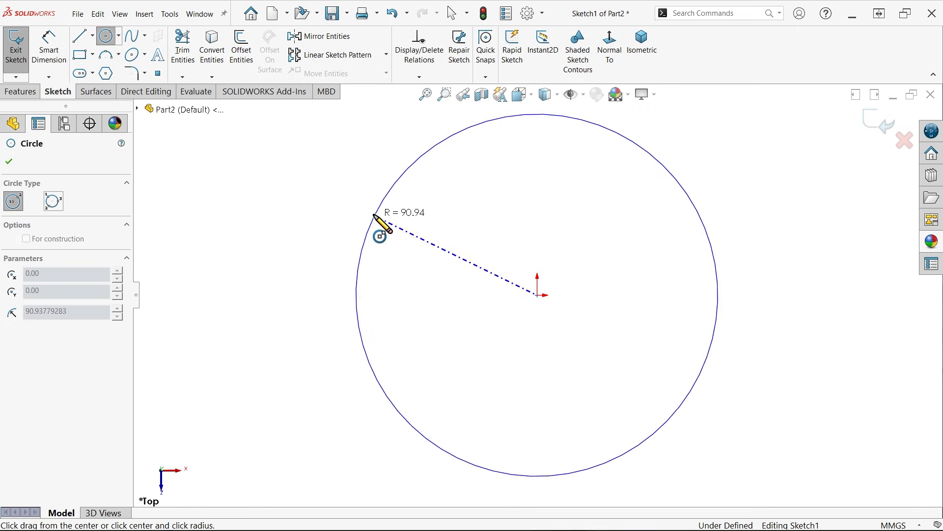
left_click(385, 226)
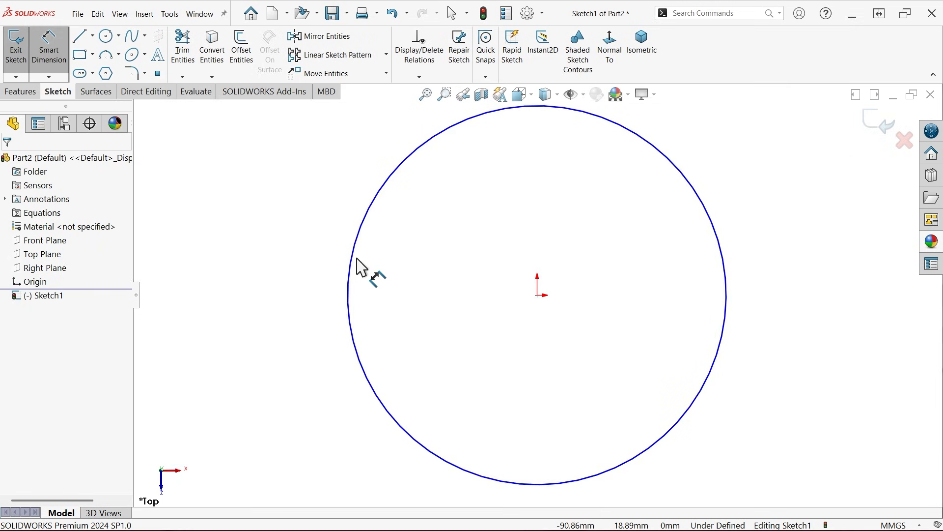
left_click(360, 262)
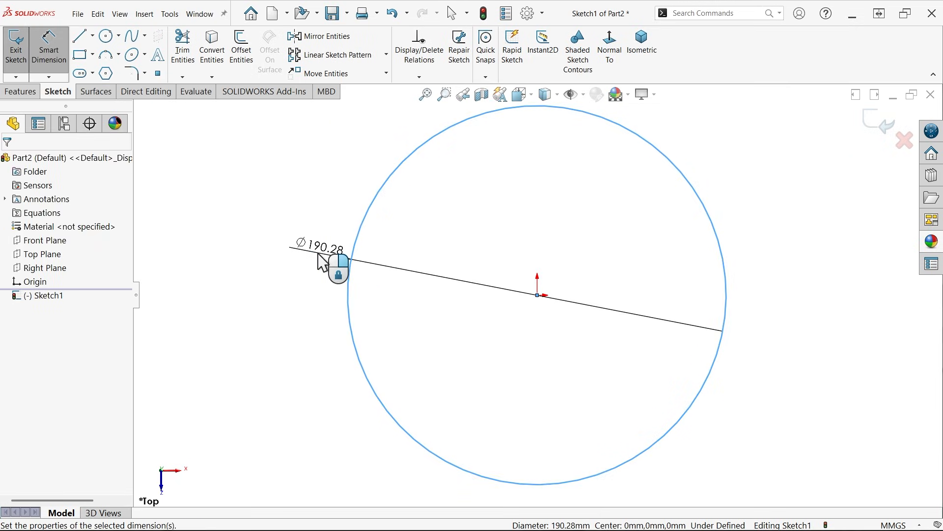
left_click(322, 261)
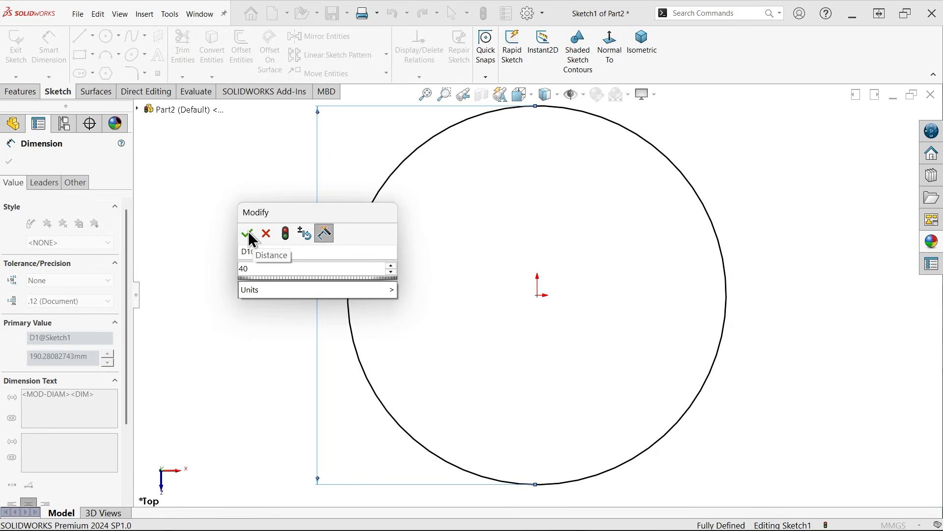
left_click(248, 233)
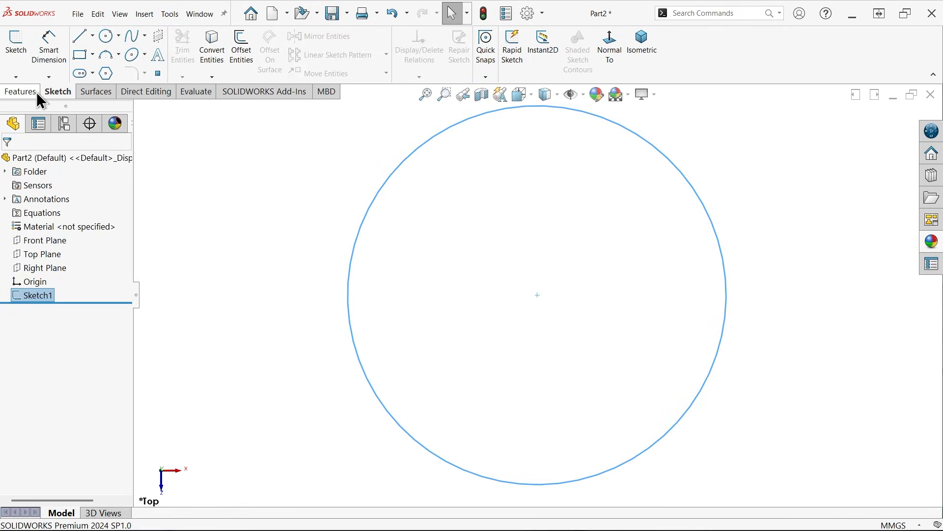
Step: Extrude the circle sketch Blind 30 mm into Boss-Extrude1, viewed isometrically
left_click(19, 91)
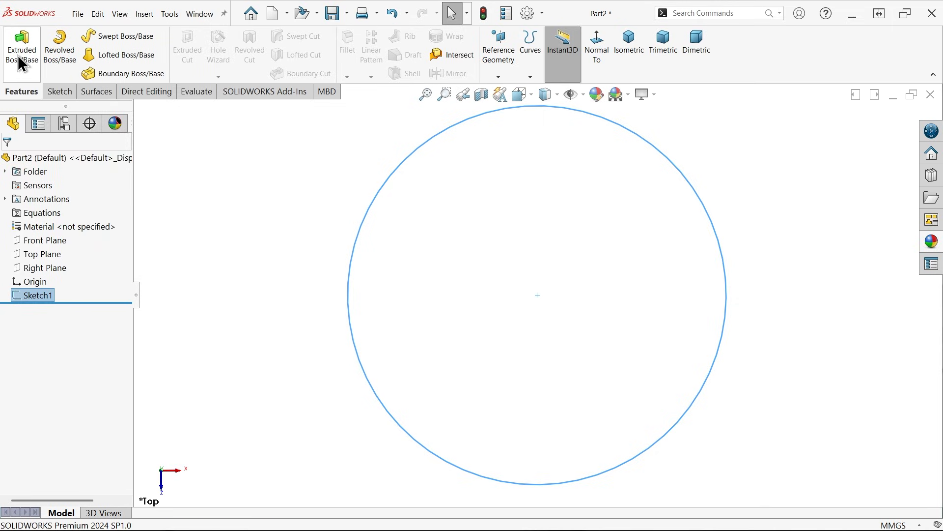
left_click(21, 47)
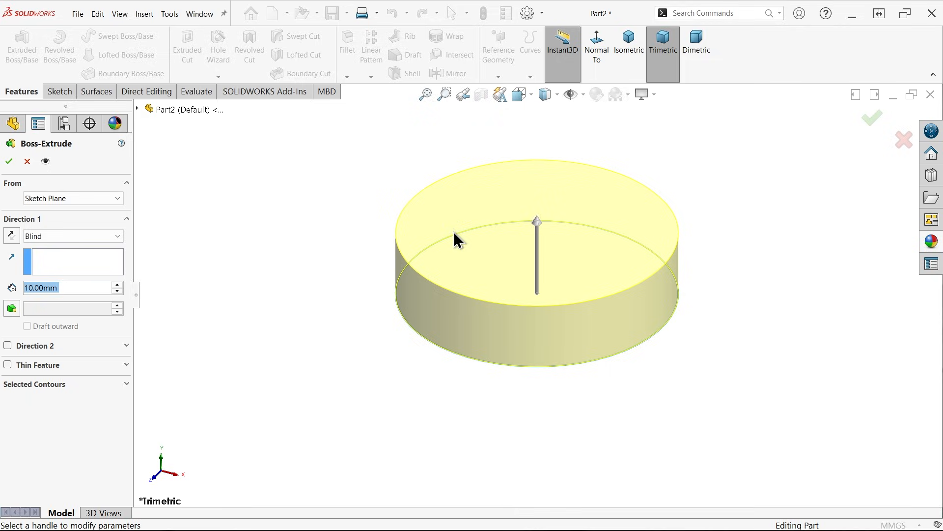
mouse_move(458, 240)
type("30")
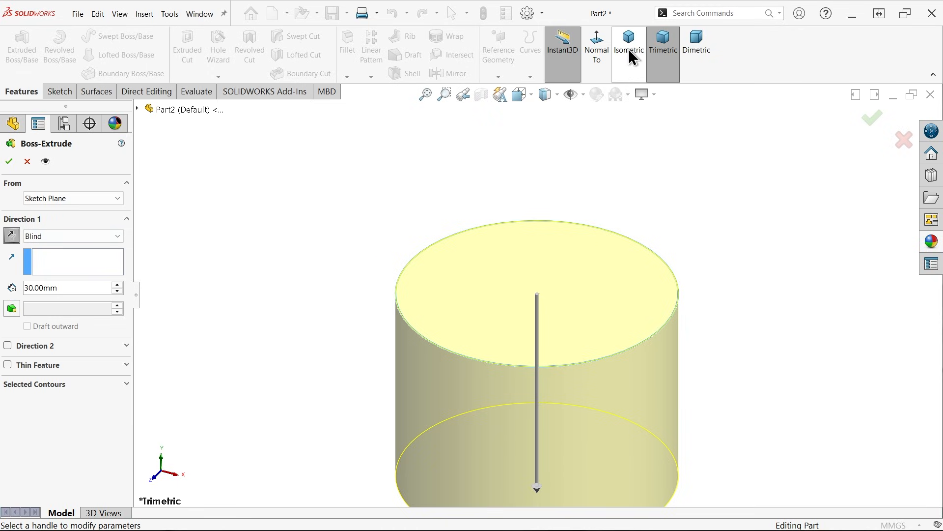
left_click(628, 46)
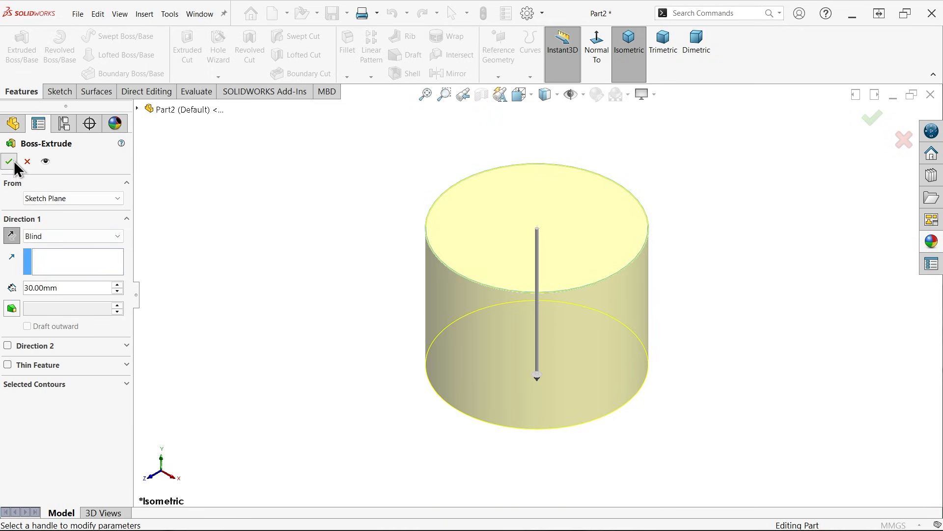
left_click(8, 162)
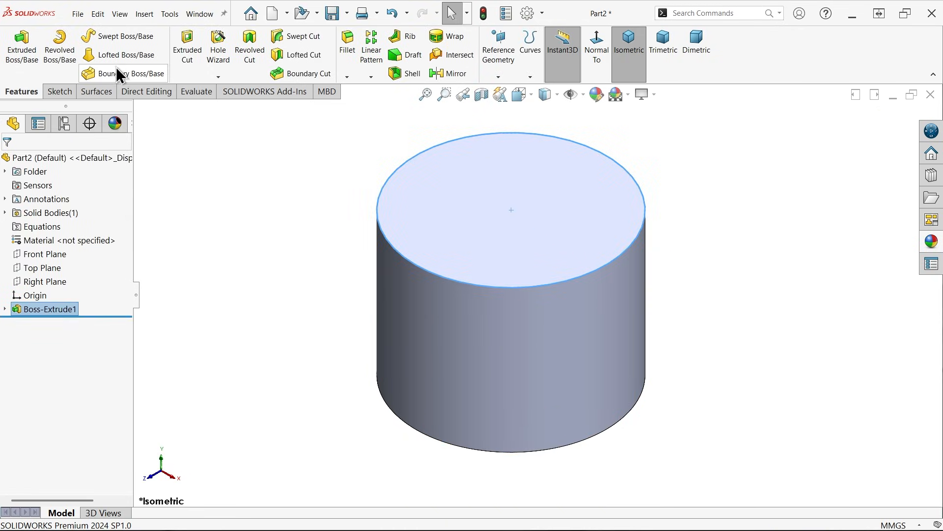
Step: Add Chamfer1 of 3 mm at 45° to the cylinder's top and bottom edges
left_click(346, 77)
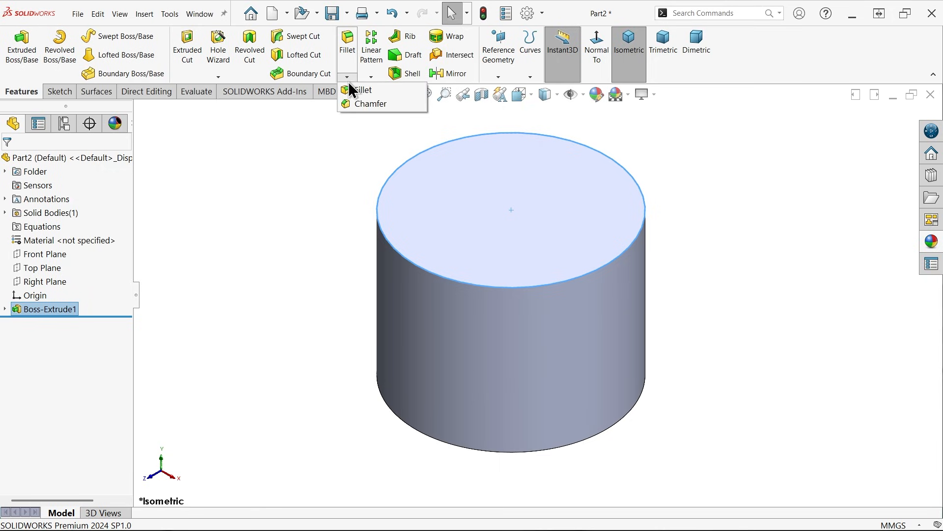
left_click(371, 104)
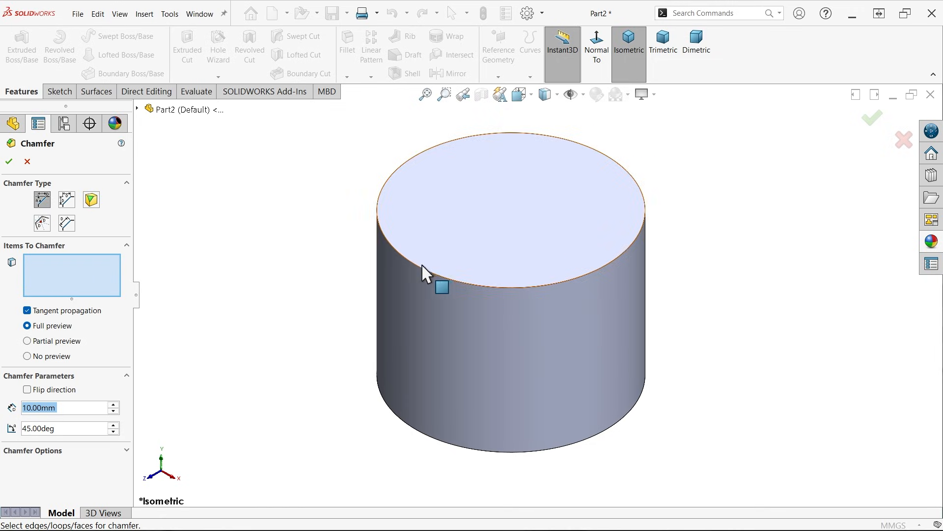
mouse_move(420, 430)
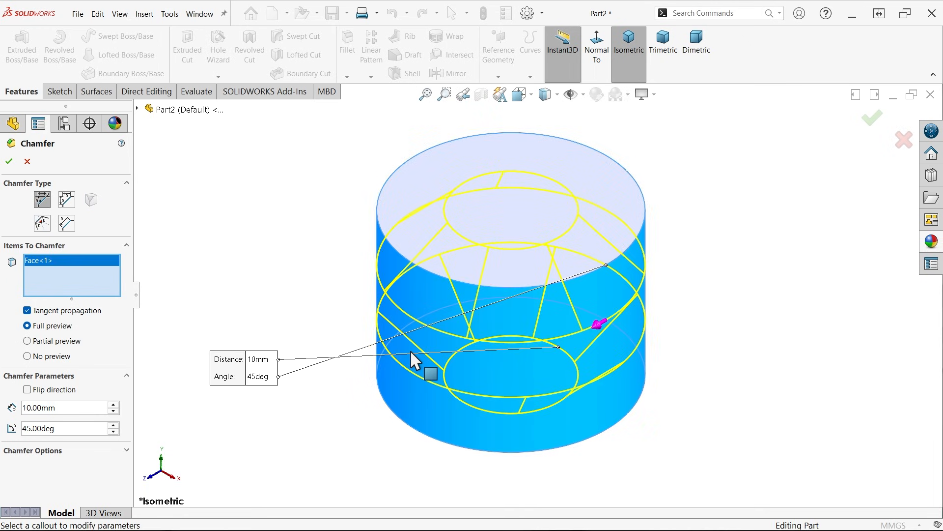
mouse_move(70, 299)
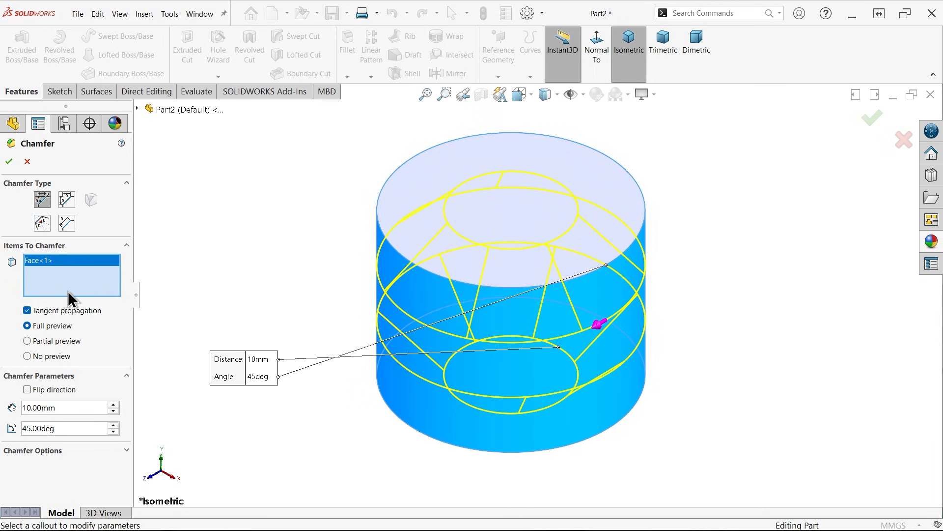
triple_click(60, 407)
type("3")
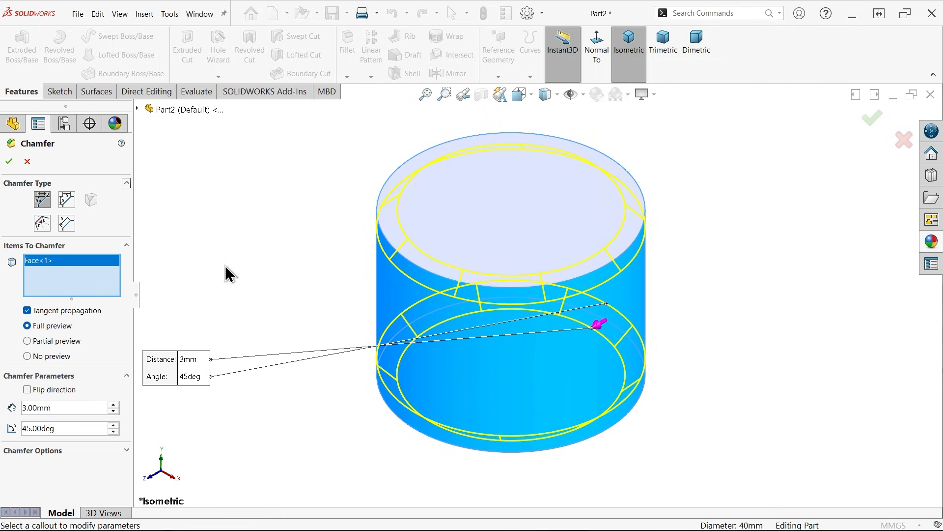
mouse_move(598, 370)
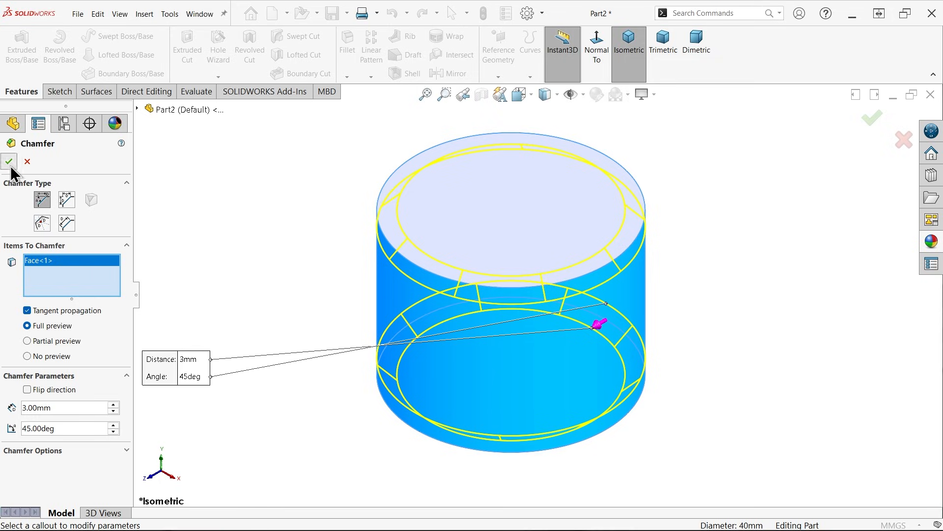
left_click(9, 162)
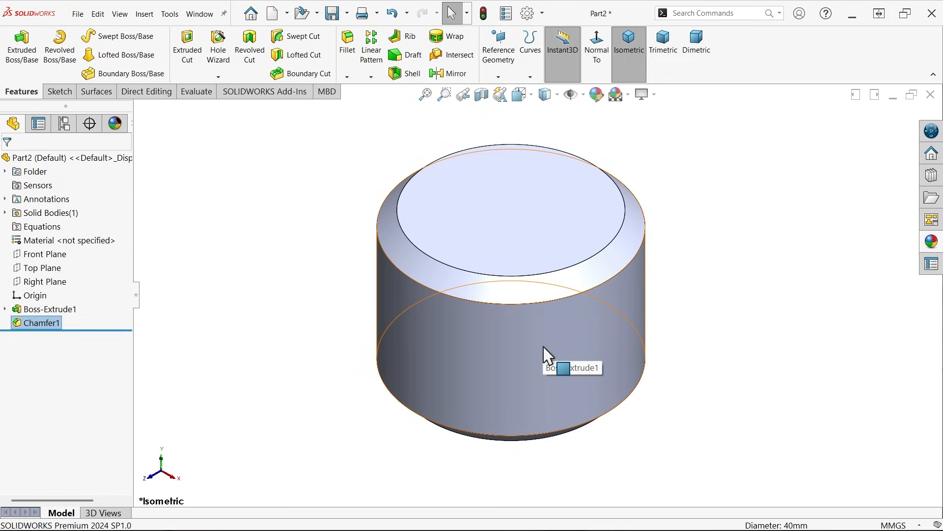
mouse_move(593, 328)
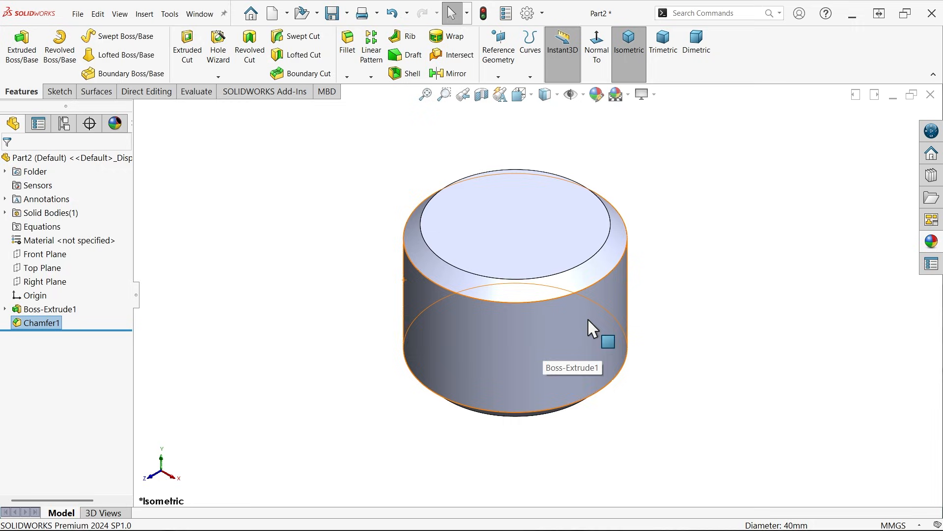
Step: Create reference plane Plane1 offset 80 mm from the Right Plane
left_click(45, 281)
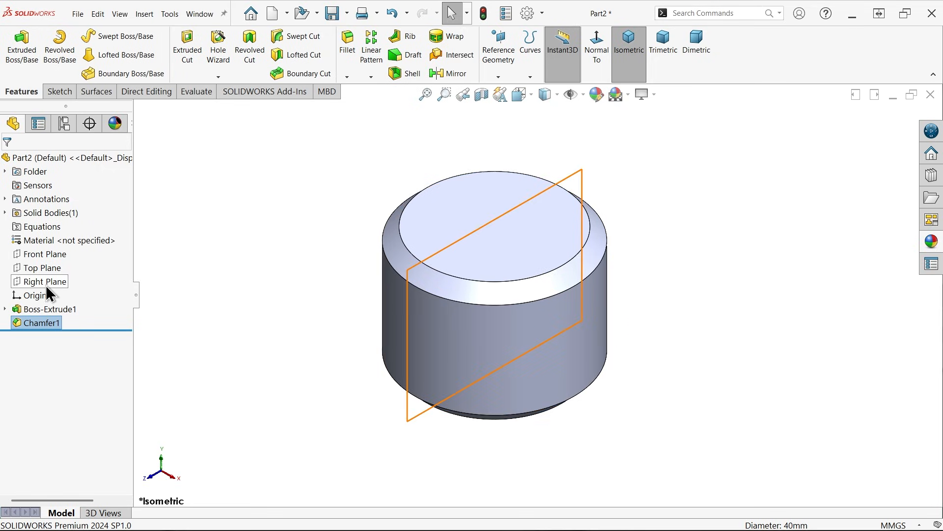
left_click(44, 281)
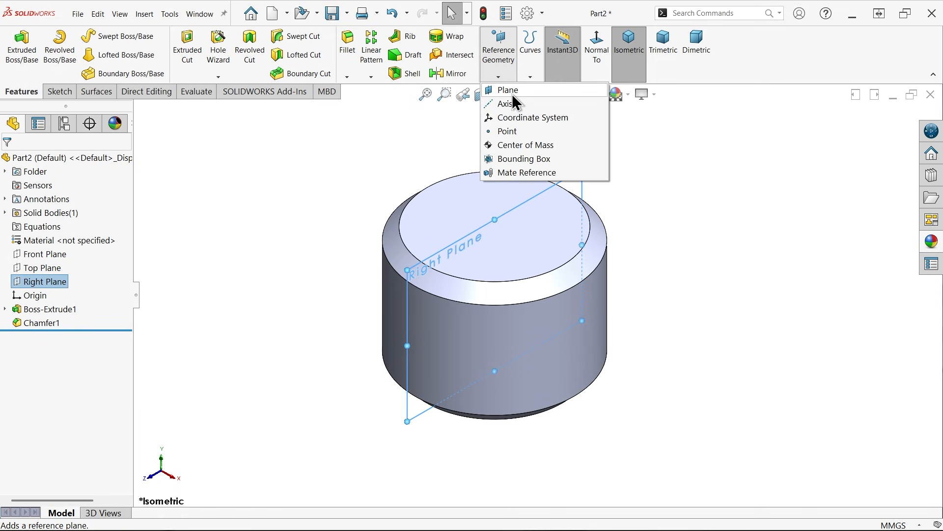
left_click(509, 89)
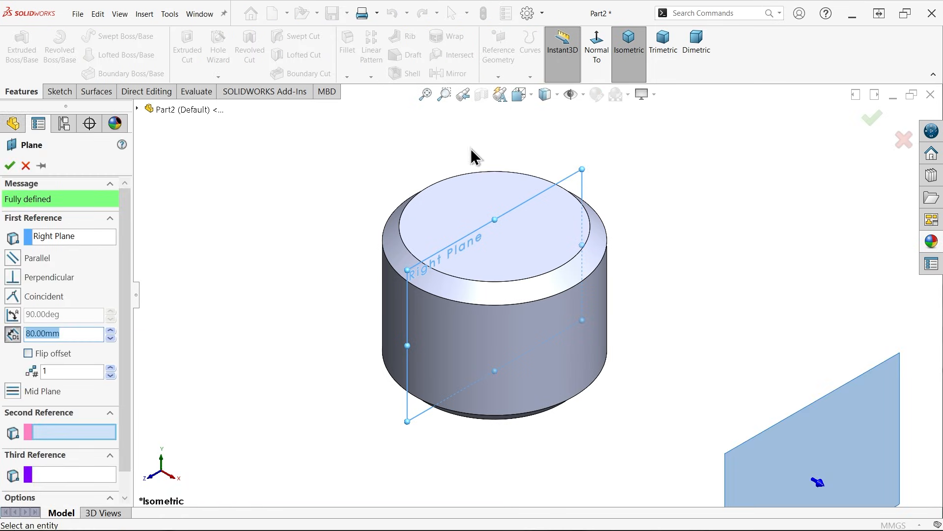
left_click(66, 236)
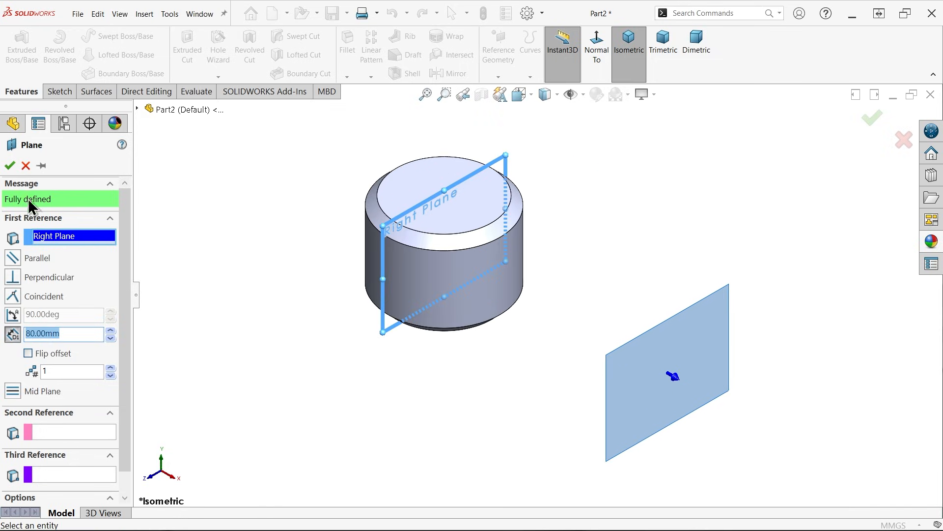
left_click(9, 165)
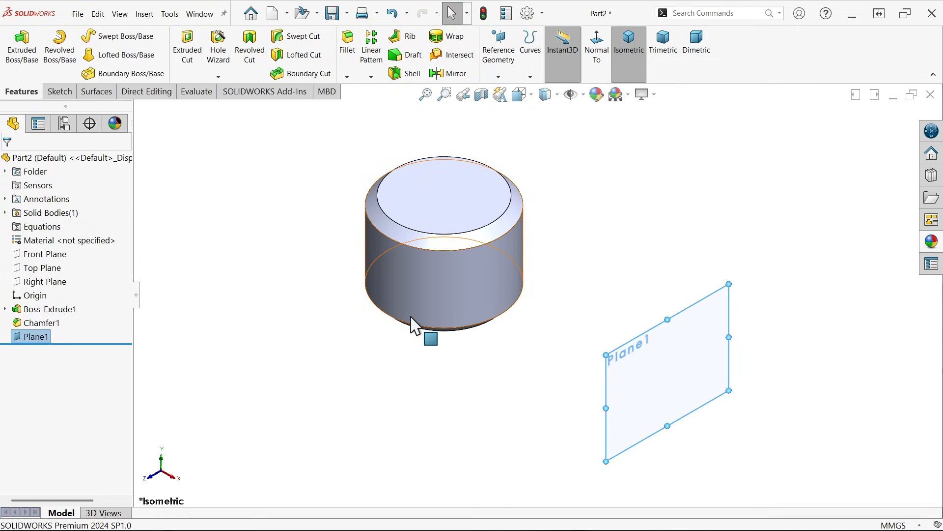
left_click(351, 384)
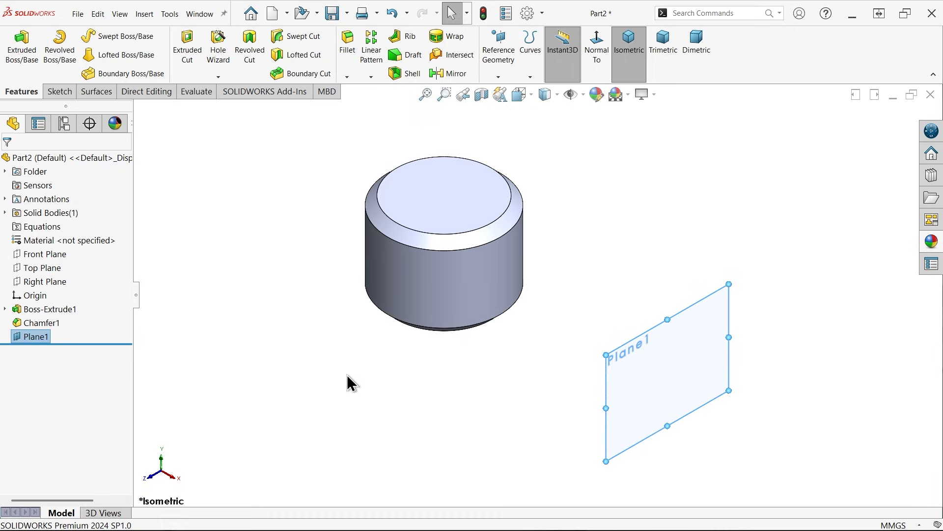
Step: On the Right Plane, draw a vertical centerline and a slanted line across the hub
left_click(45, 281)
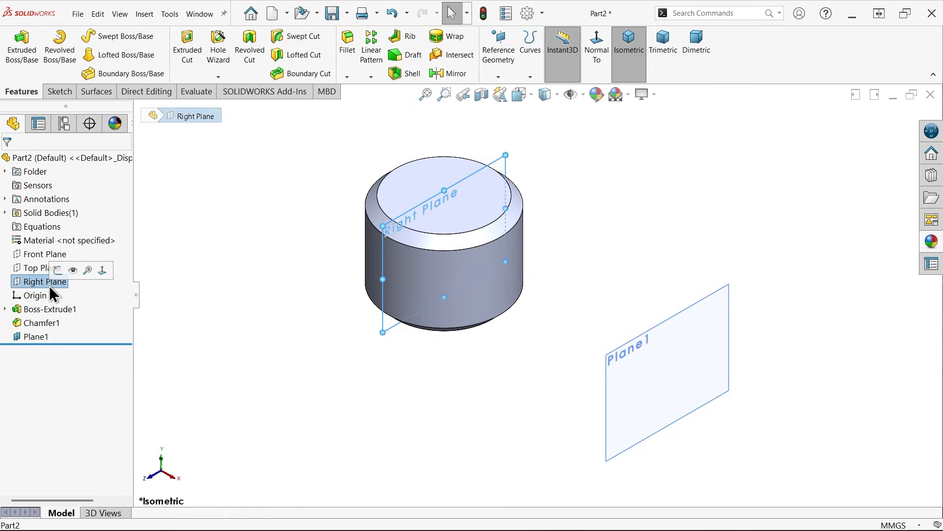
mouse_move(433, 220)
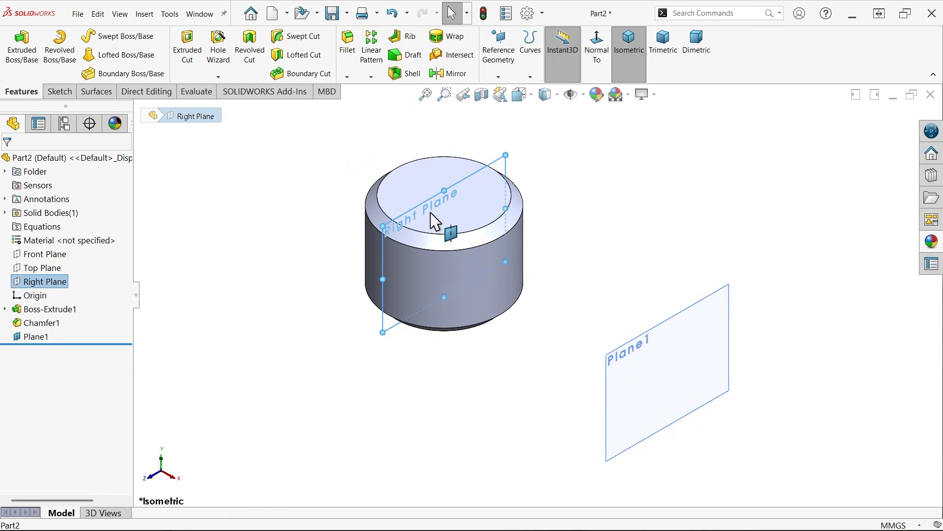
left_click(58, 91)
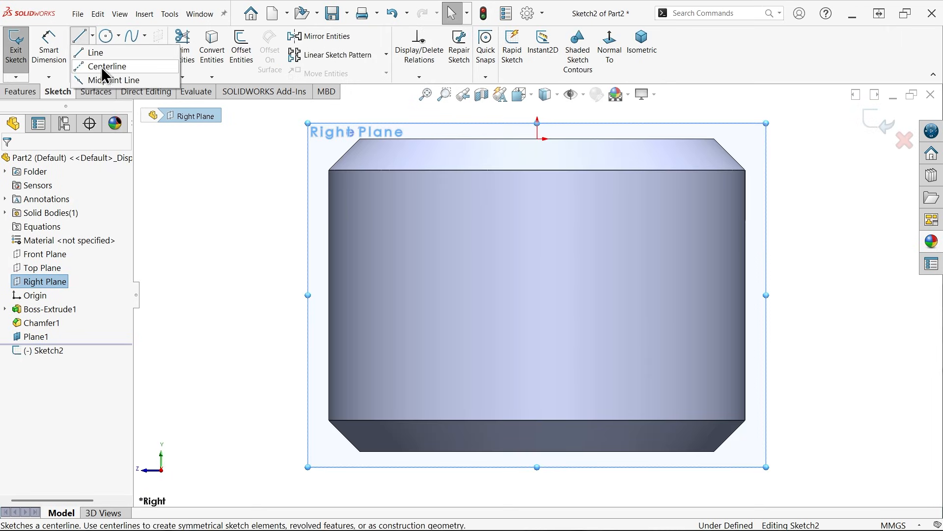
left_click(109, 66)
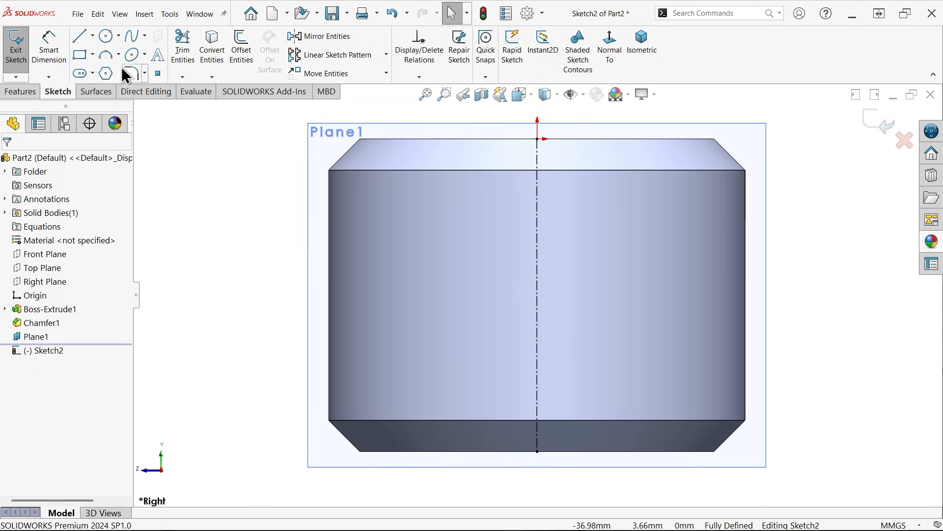
left_click(79, 35)
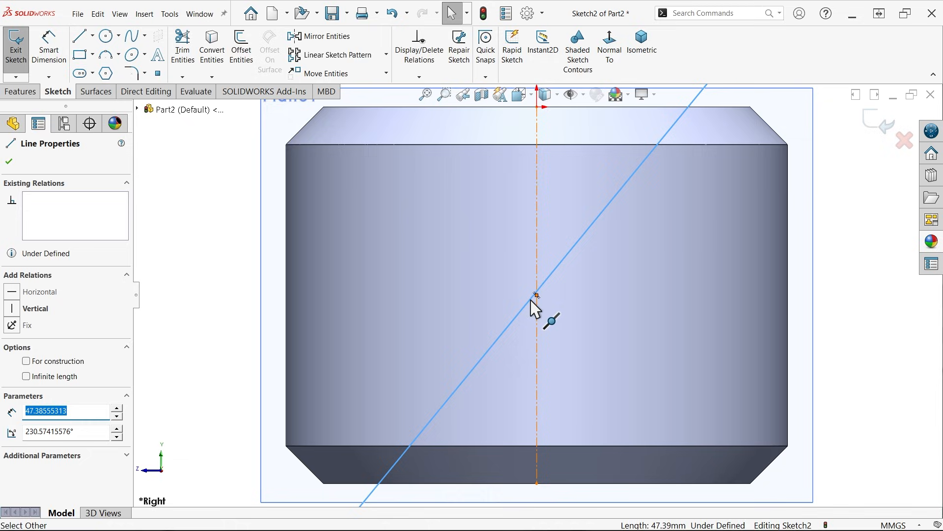
left_click(533, 303)
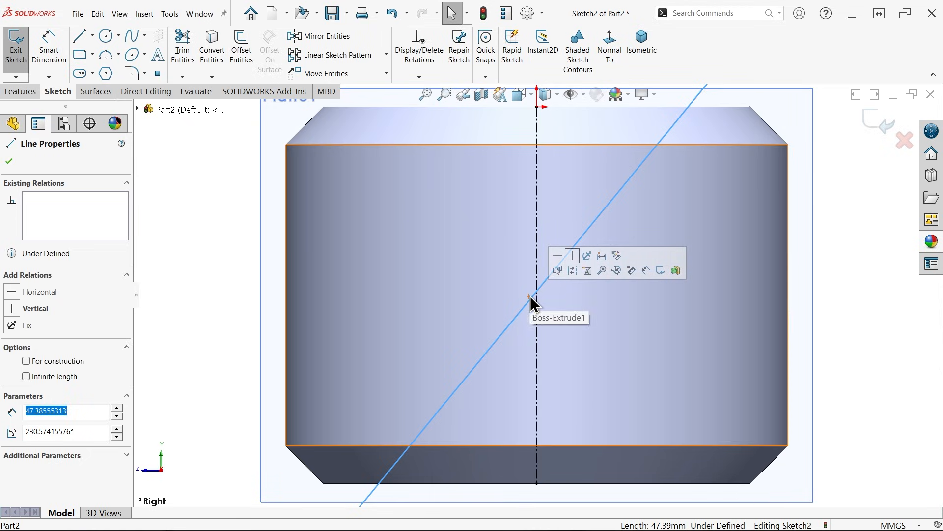
Step: Center the slanted line on the centerline midpoint, dimension it 30°, and exit Sketch2
left_click(535, 302)
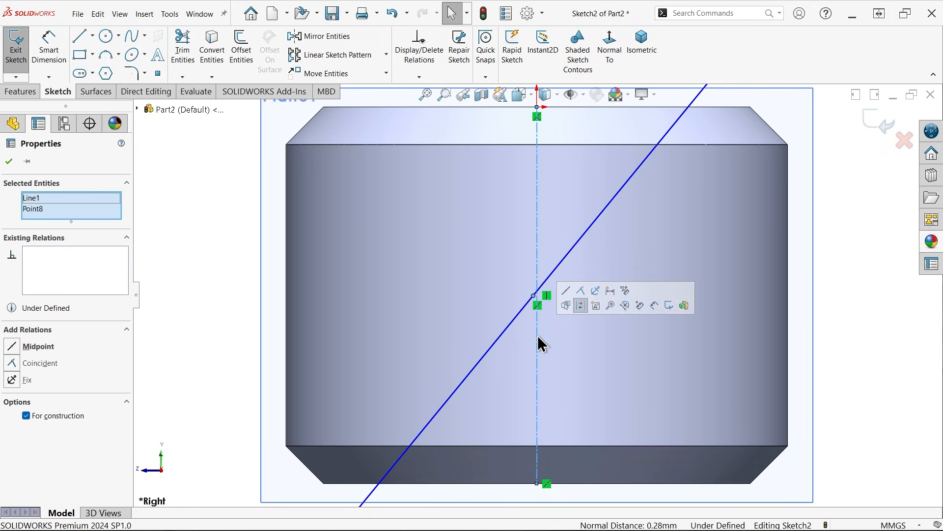
mouse_move(566, 290)
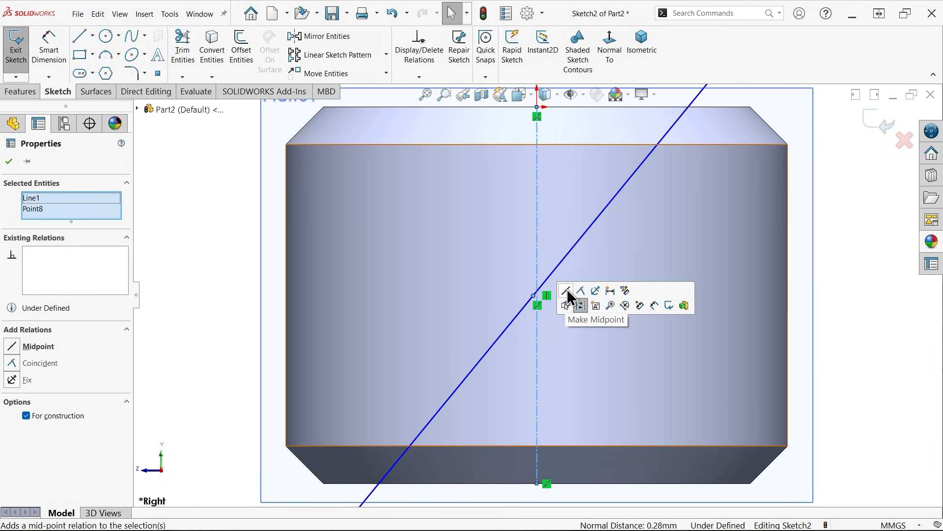
left_click(565, 290)
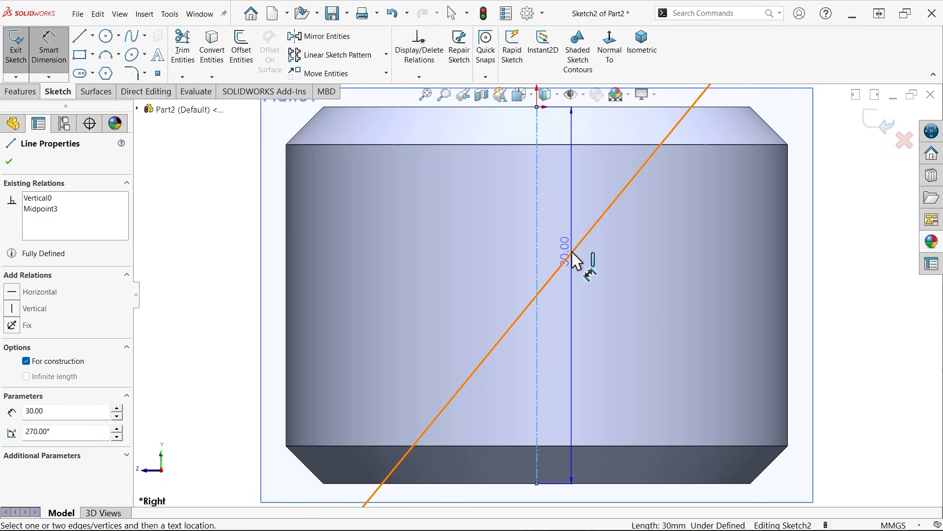
left_click(566, 259)
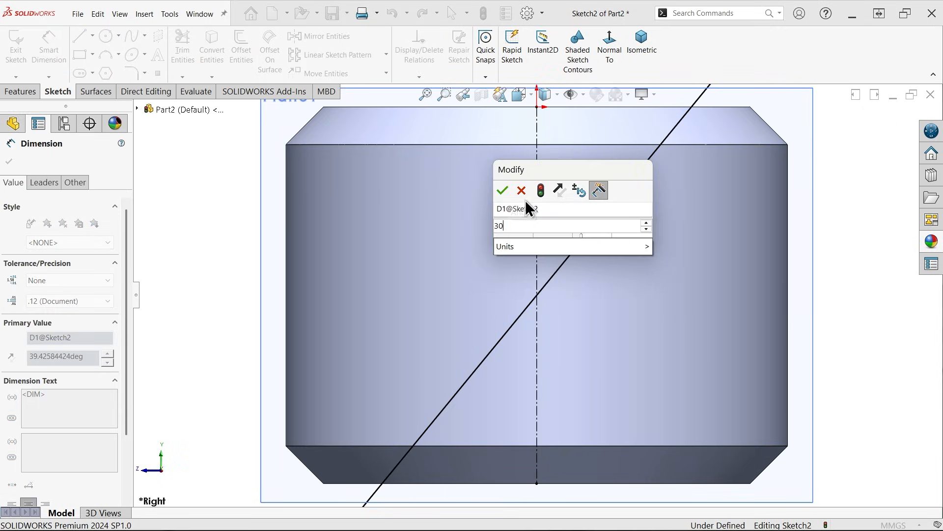
left_click(502, 190)
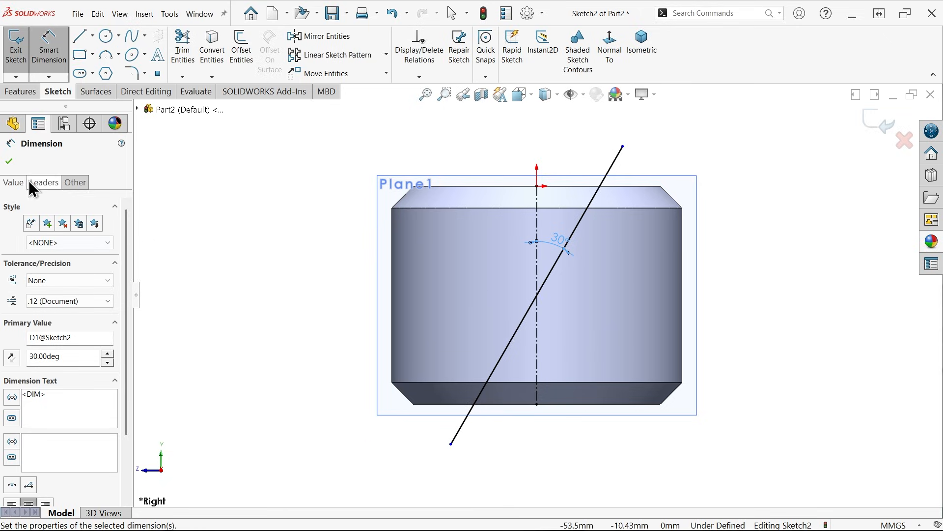
left_click(8, 160)
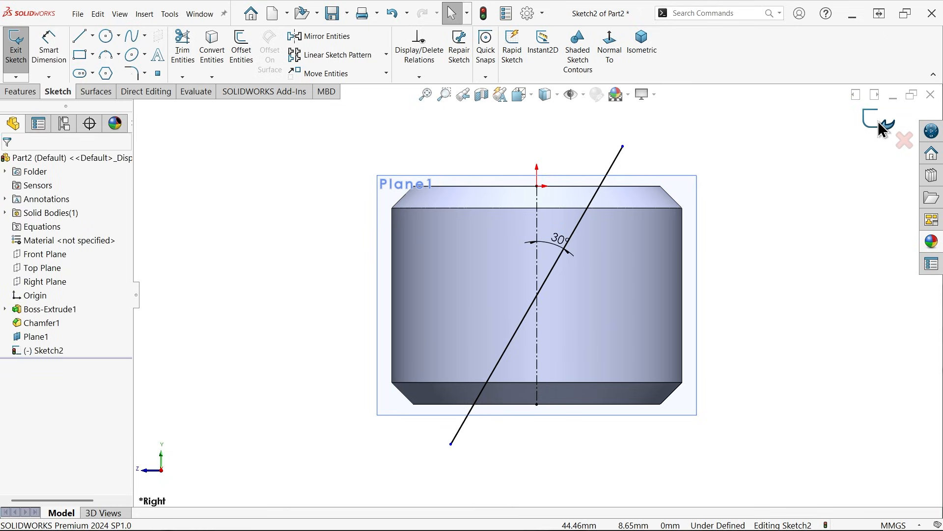
left_click(641, 53)
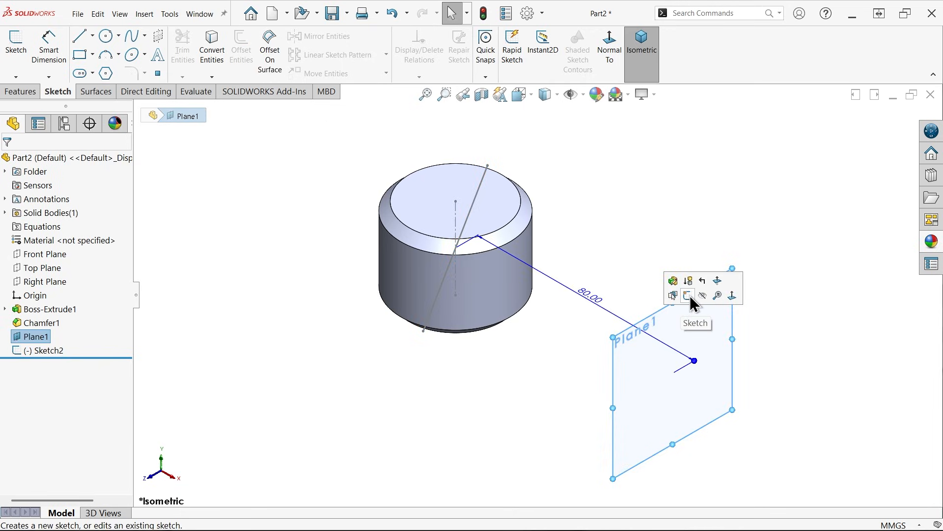
Step: On Plane1, draw a construction centerline and a slanted line through its midpoint at 60°
left_click(687, 295)
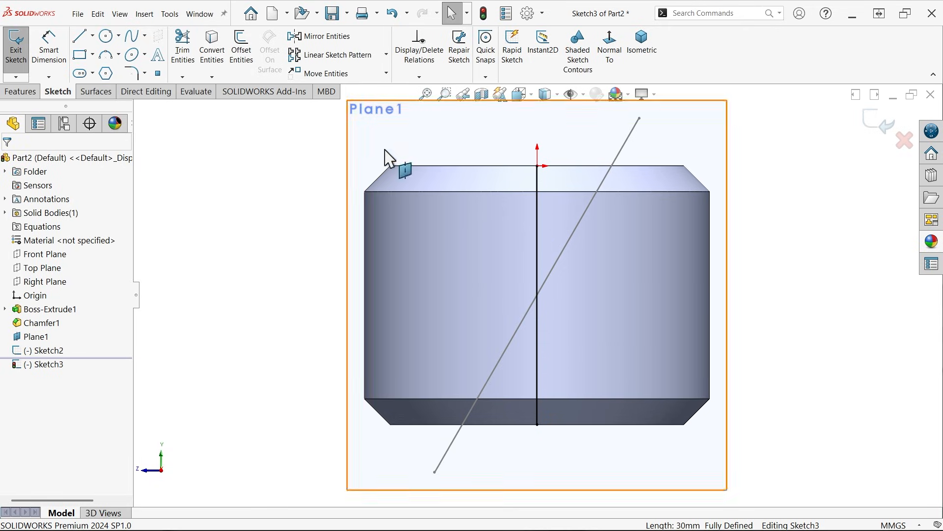
left_click(536, 295)
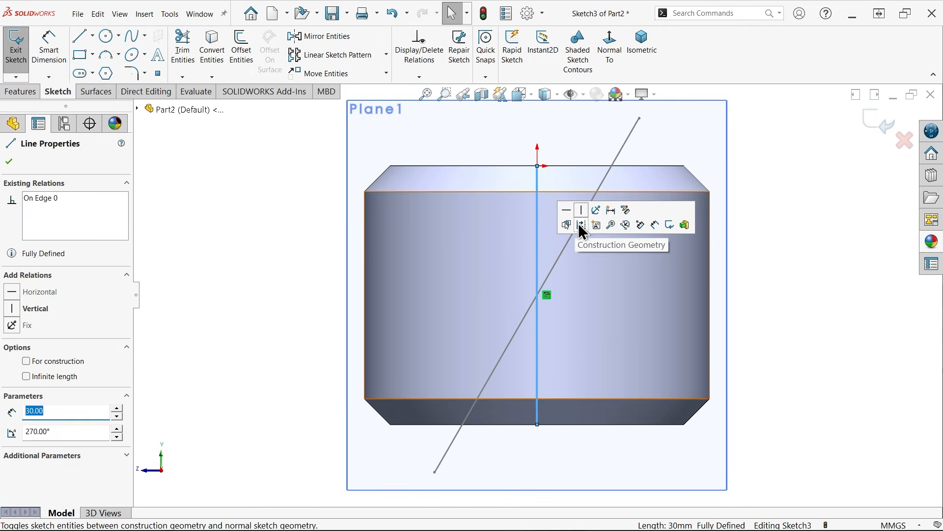
left_click(582, 224)
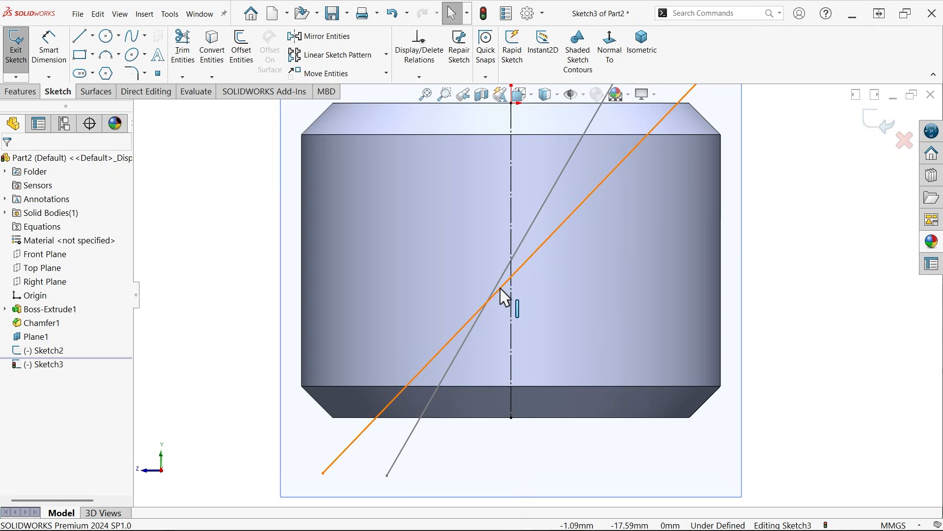
left_click(499, 299)
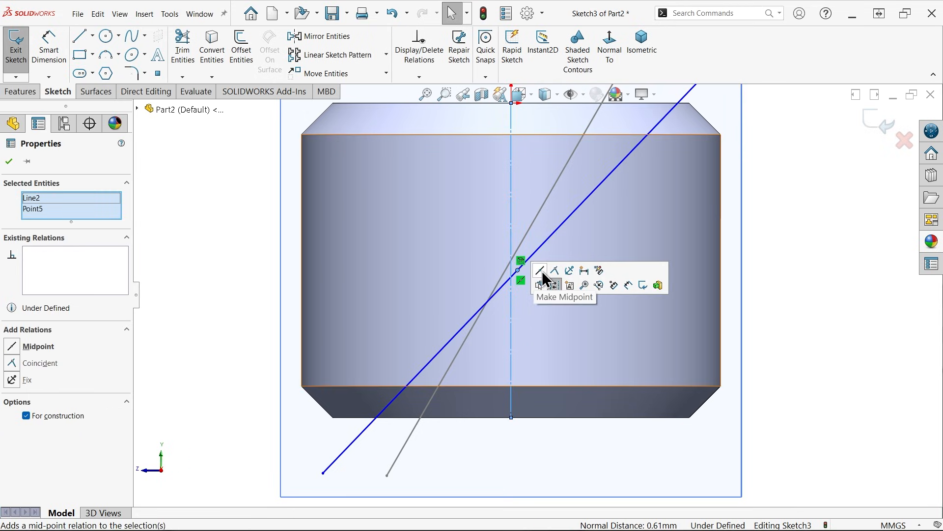
left_click(540, 270)
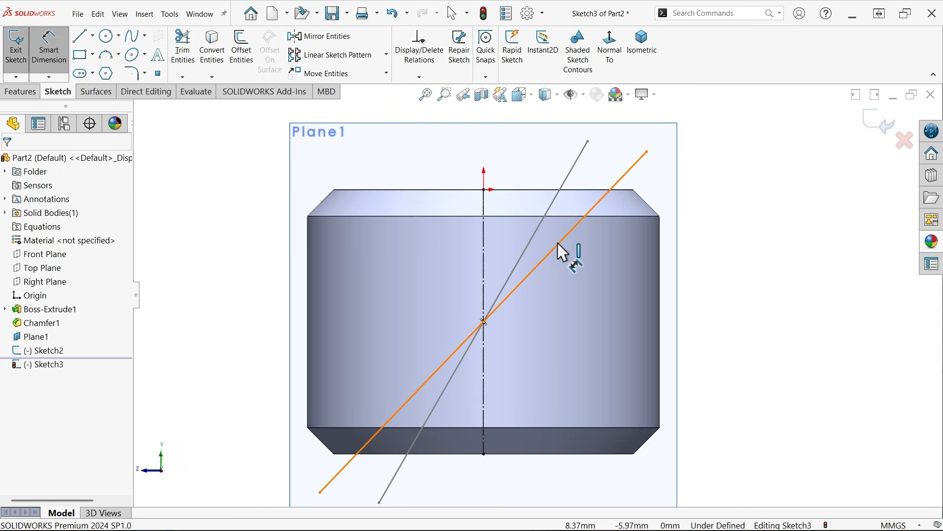
left_click(554, 241)
type("60")
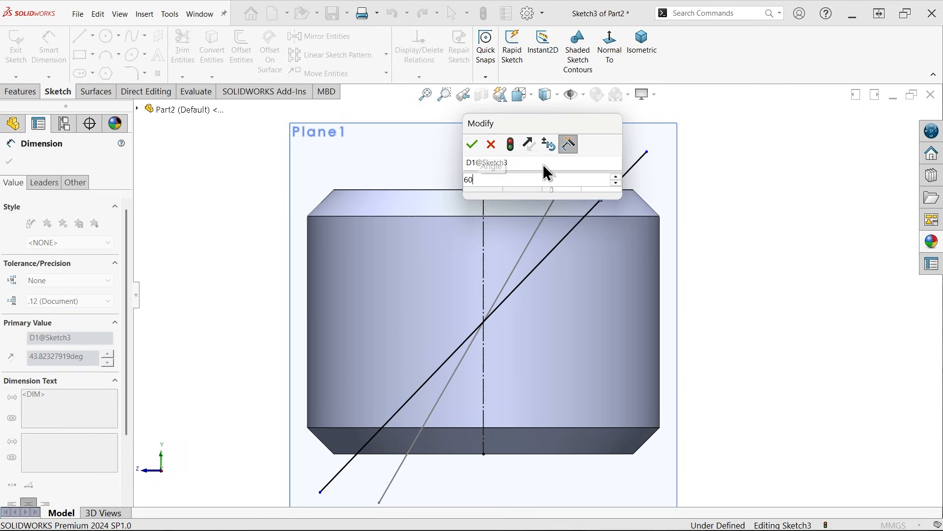
left_click(471, 144)
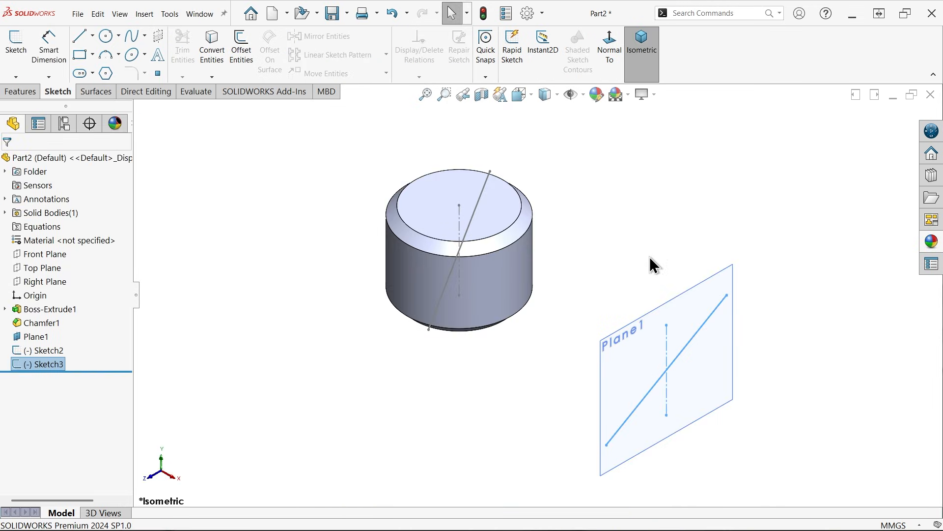
Step: Hide Plane1 and preview a lofted surface between Sketch2 and Sketch3
left_click(665, 361)
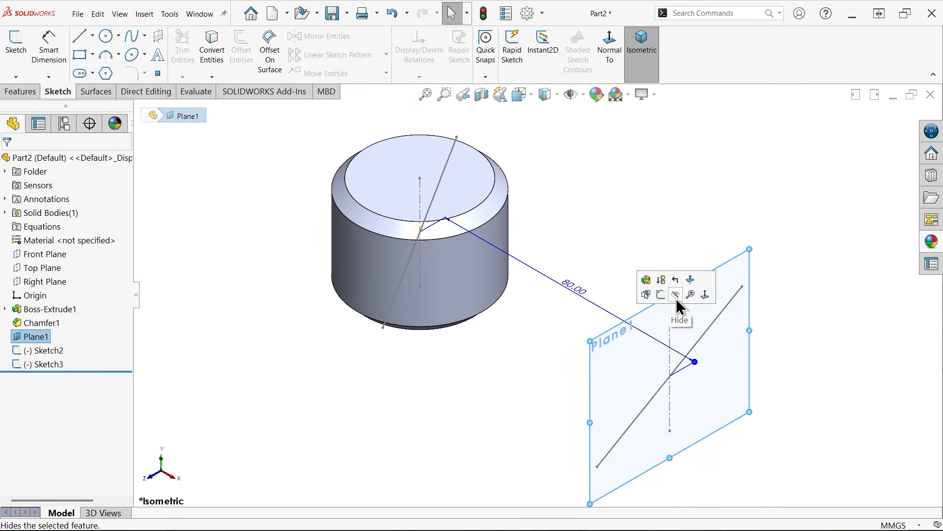
left_click(675, 294)
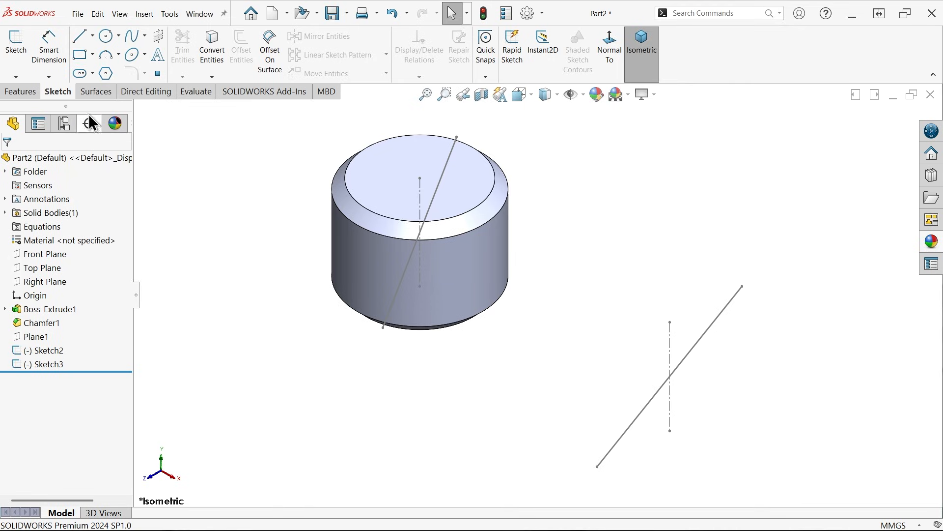
left_click(94, 91)
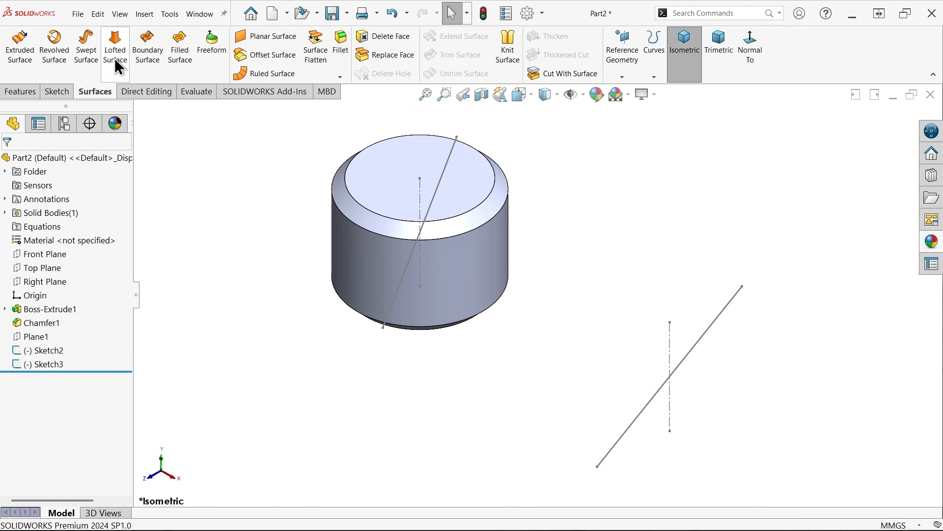
left_click(115, 47)
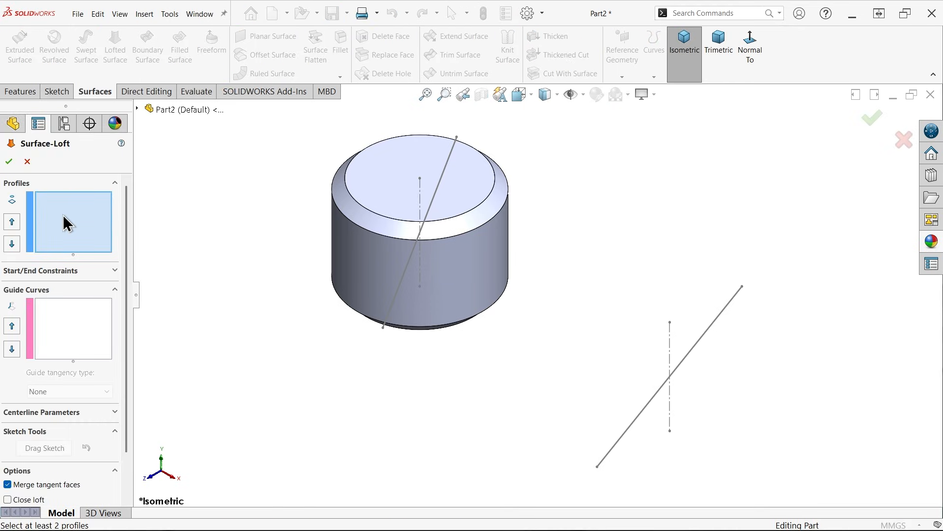
mouse_move(68, 223)
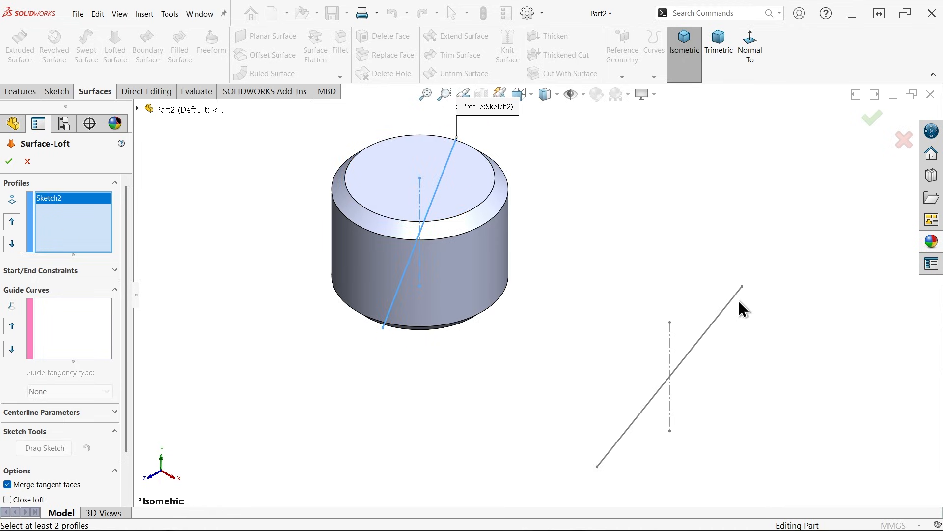
left_click(738, 306)
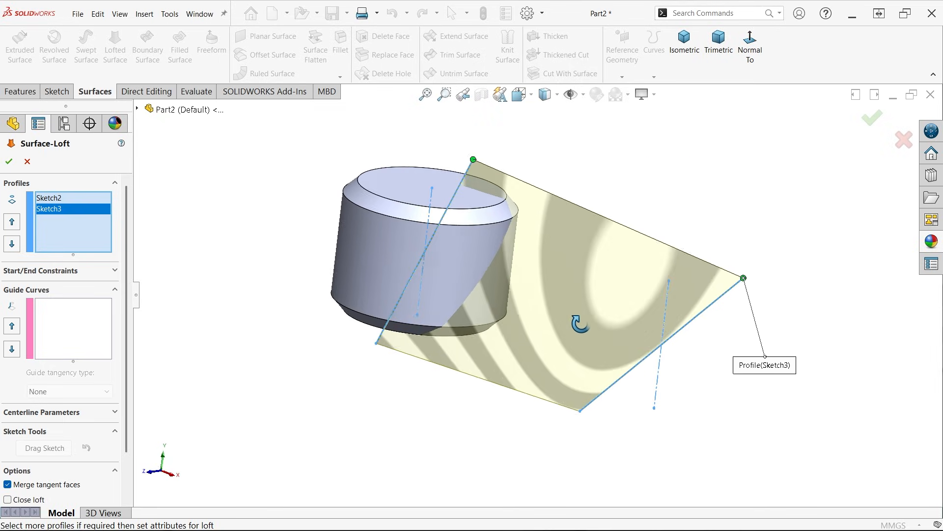
mouse_move(453, 231)
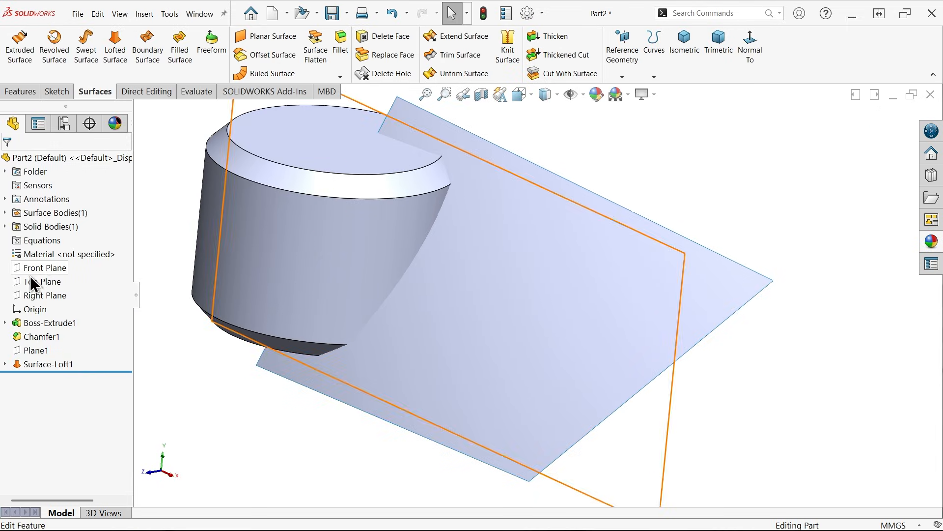
Step: On Top Plane, draw a closed spline loop from the origin, snapping one point to the hub edge
left_click(45, 281)
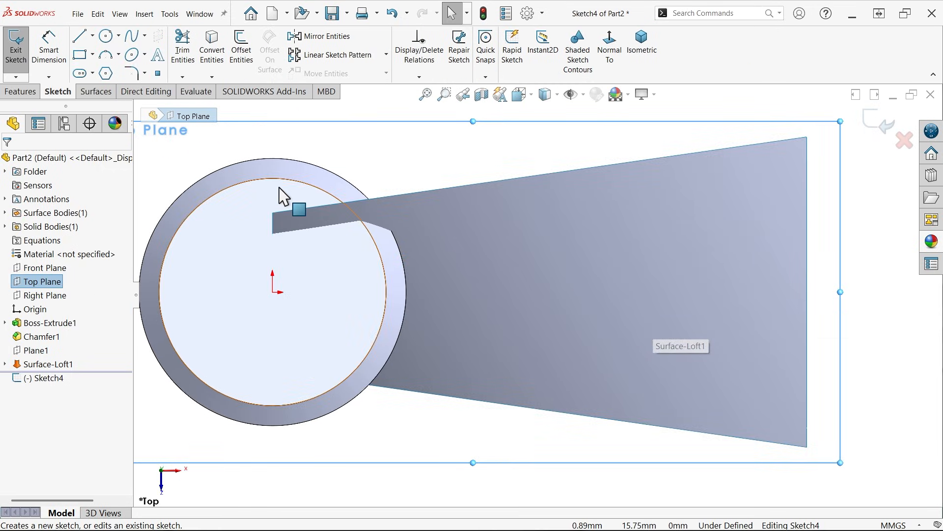
mouse_move(132, 35)
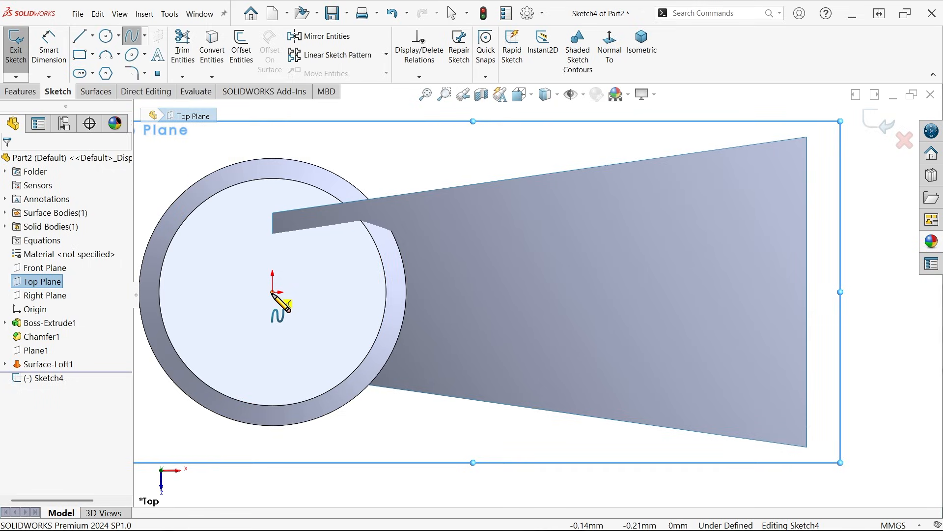
left_click(410, 247)
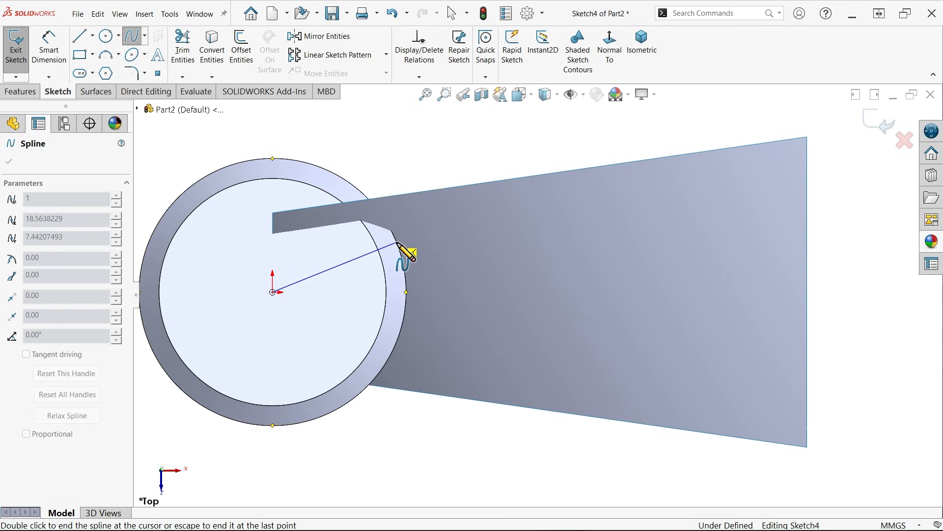
left_click(674, 205)
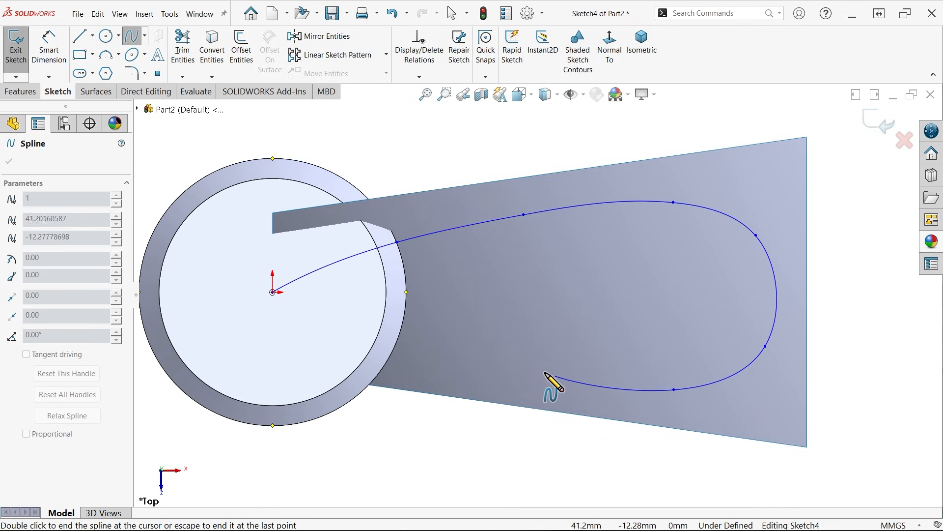
mouse_move(536, 385)
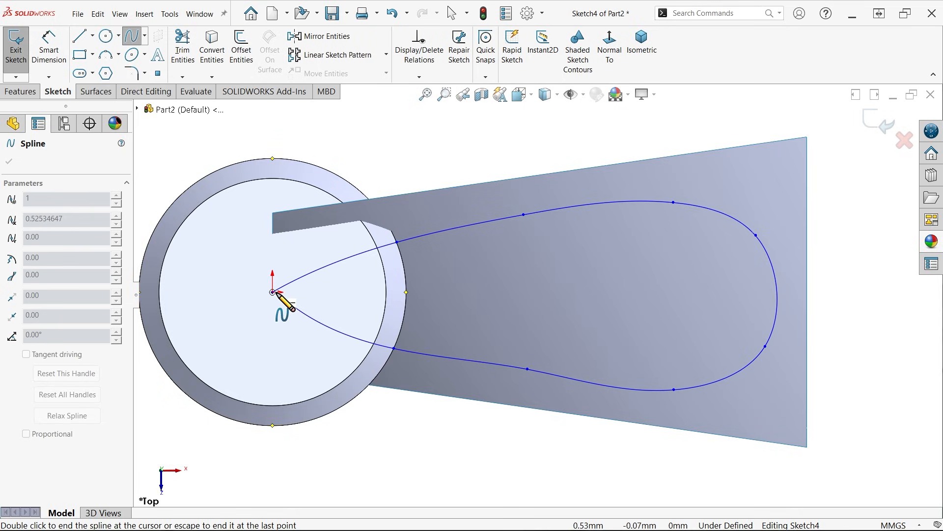
double_click(284, 306)
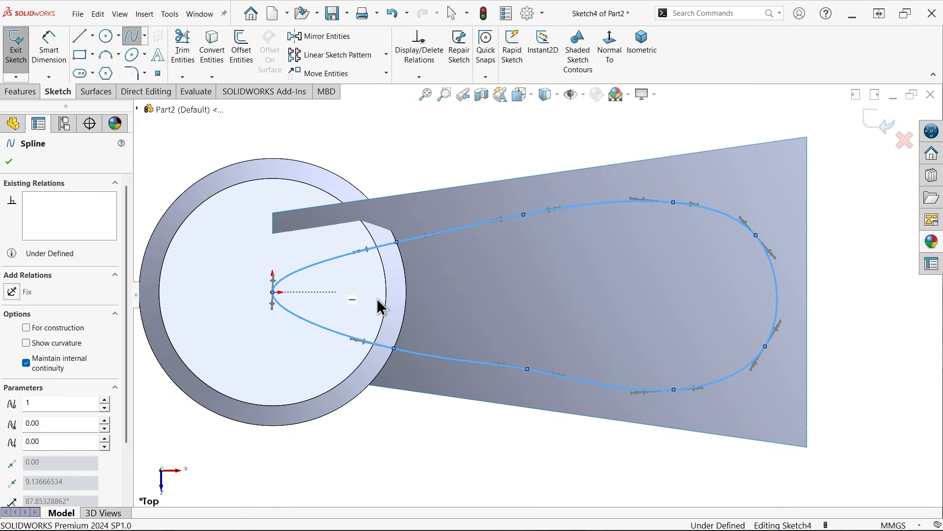
left_click(9, 161)
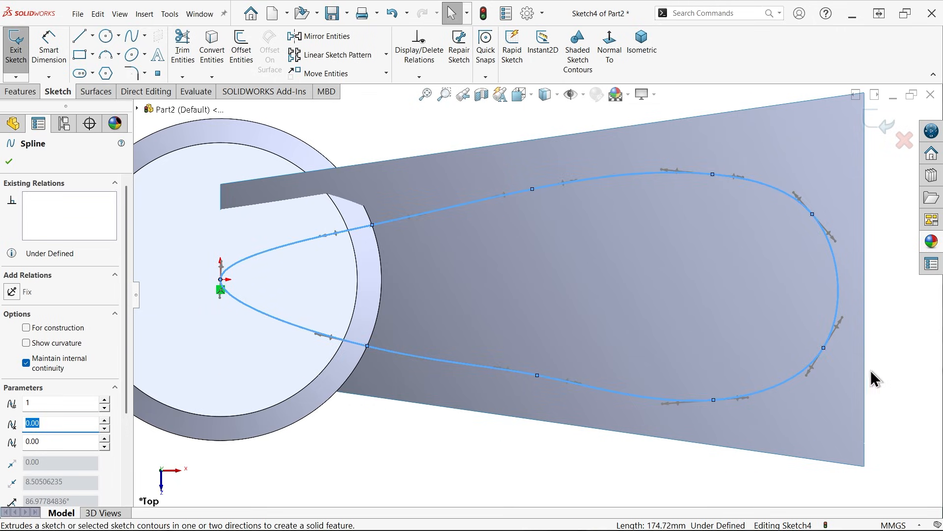
left_click(830, 373)
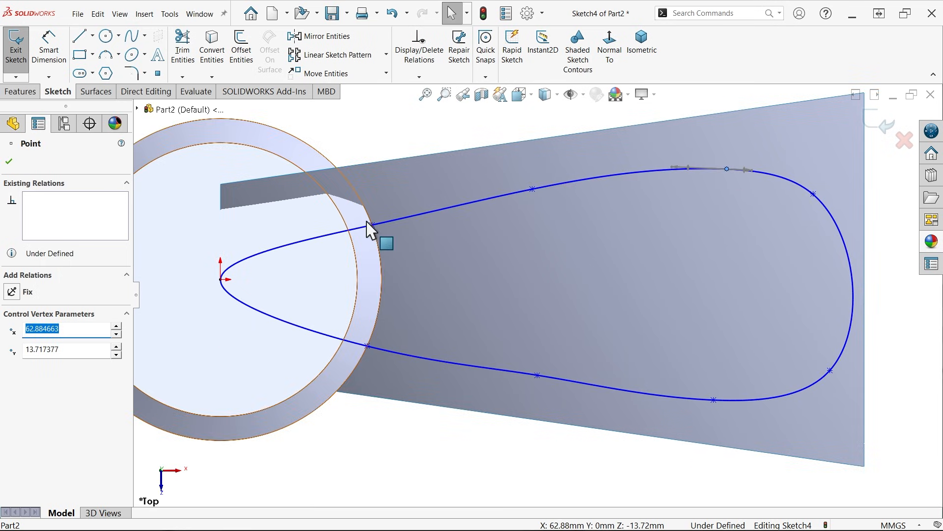
left_click_drag(370, 227, 367, 211)
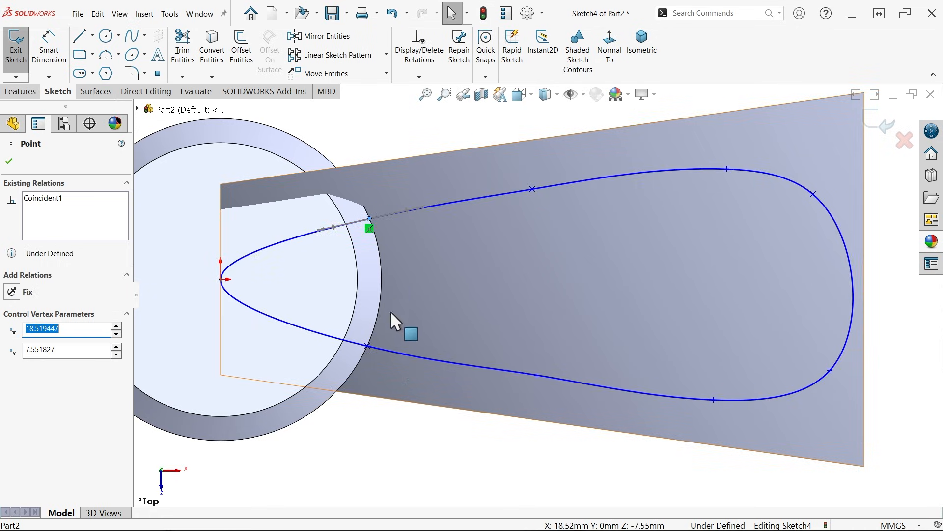
mouse_move(593, 375)
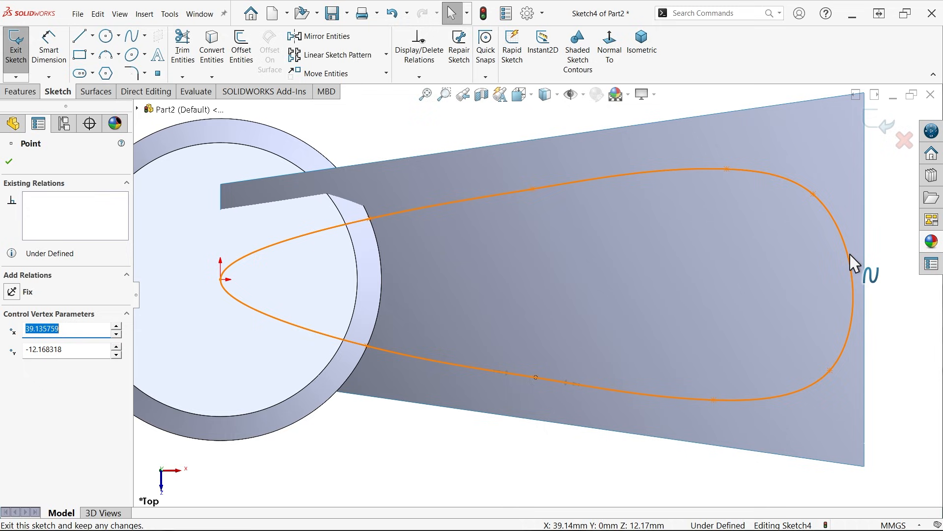
left_click(529, 188)
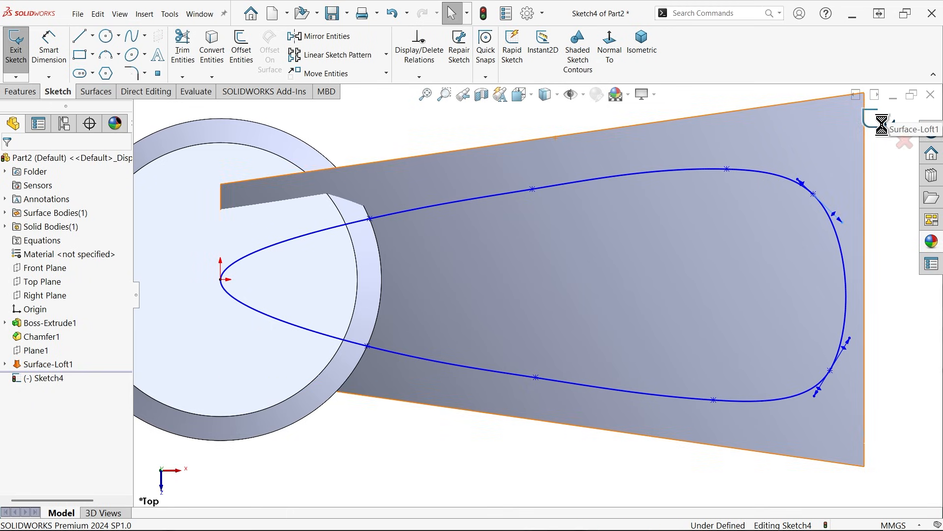
Step: Trim the lofted surface with Sketch4, keeping the rounded region inside the outline
left_click(94, 91)
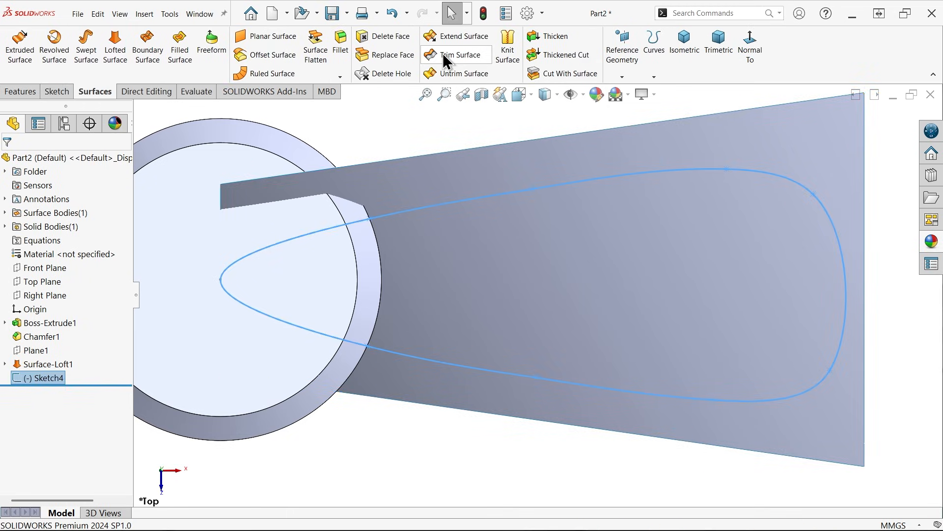
left_click(456, 55)
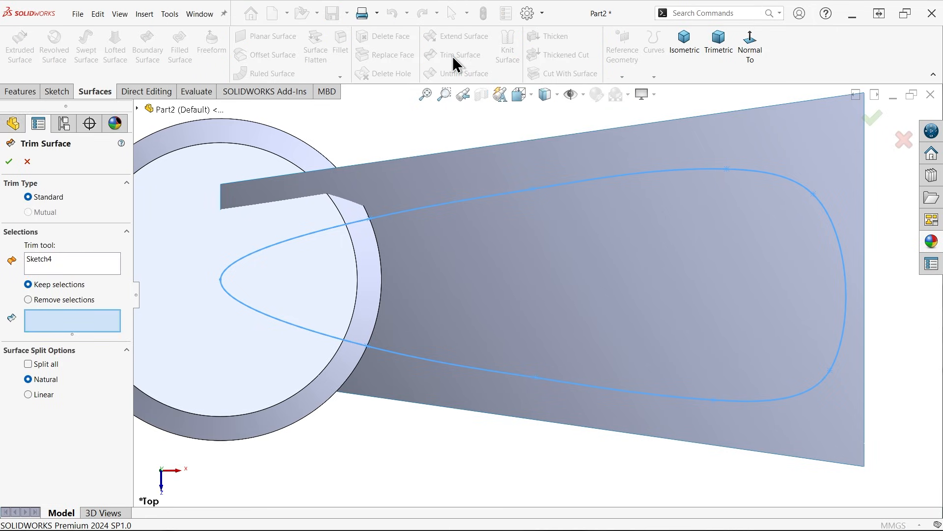
left_click(683, 42)
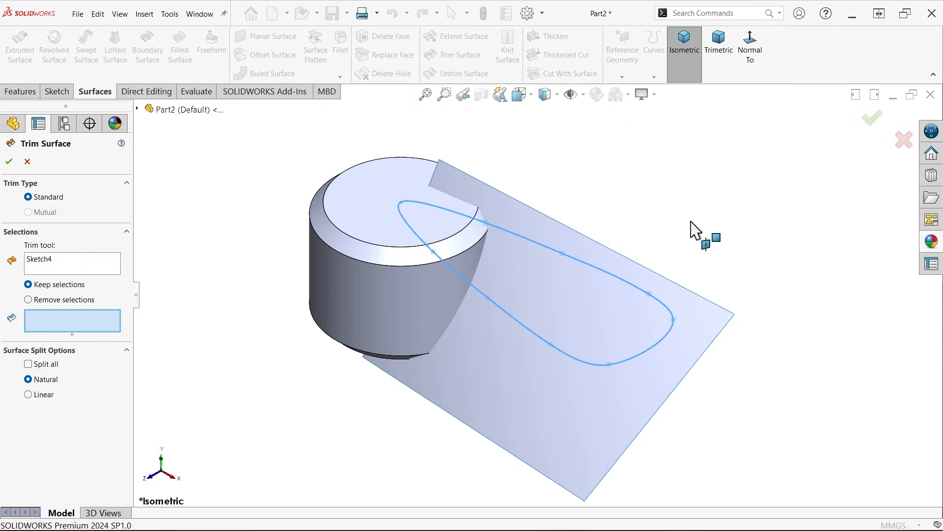
mouse_move(54, 274)
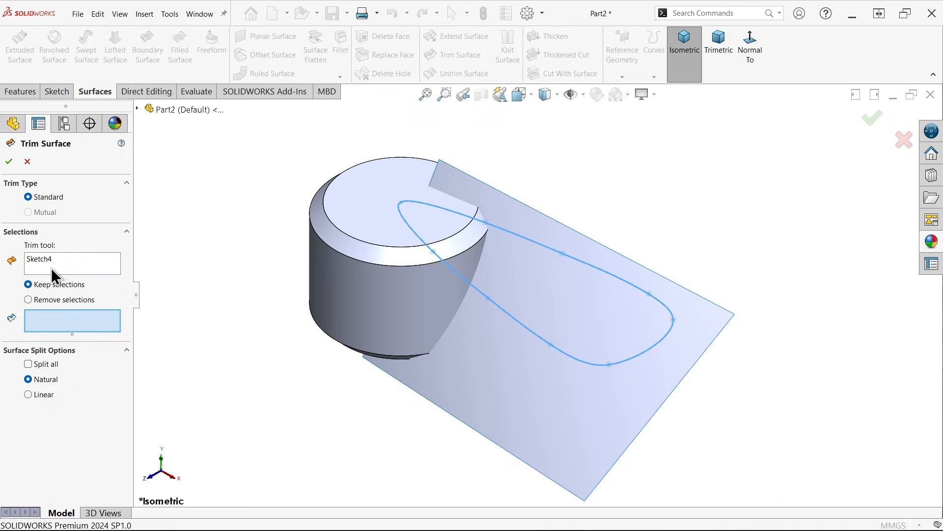
left_click(538, 301)
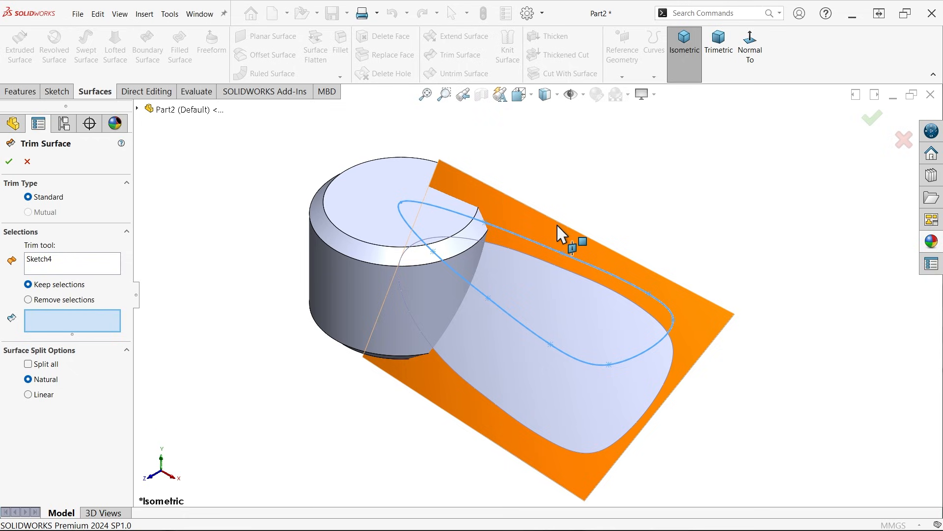
left_click(552, 268)
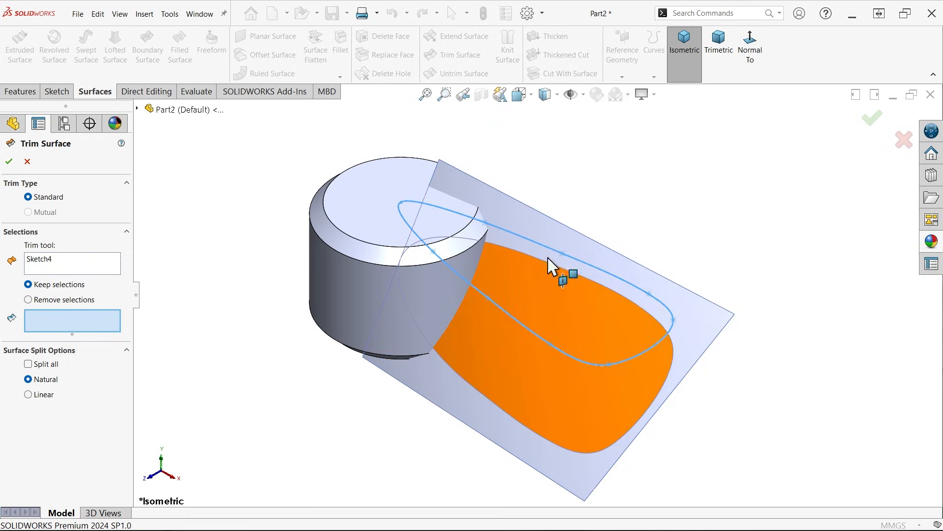
mouse_move(321, 301)
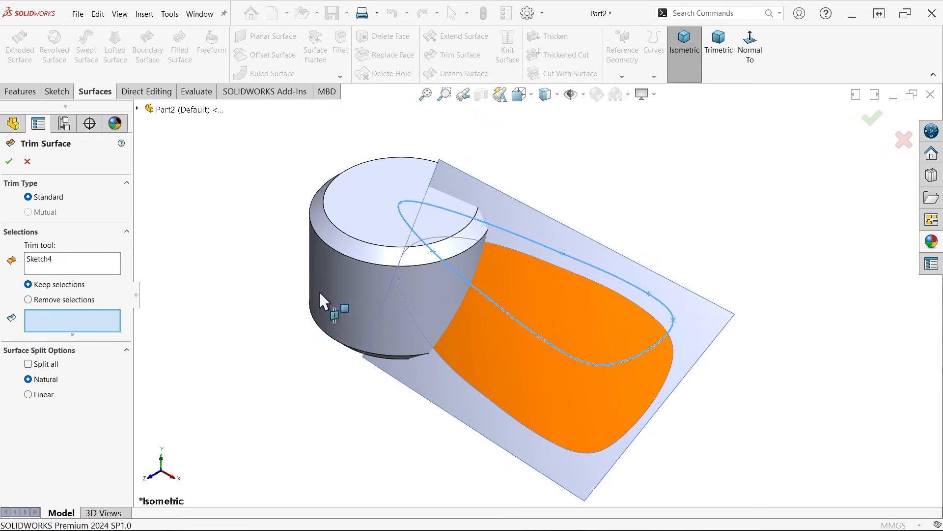
mouse_move(578, 300)
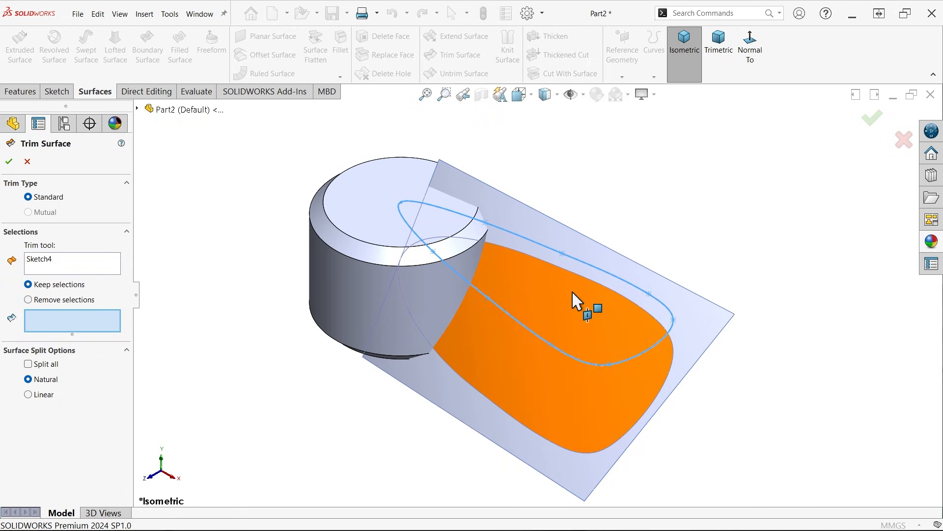
left_click(590, 306)
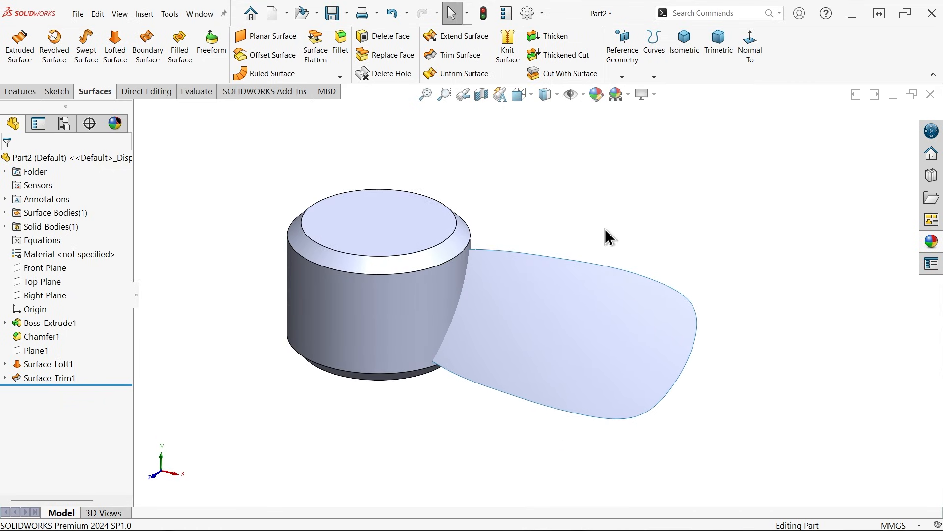
Step: Thicken Surface-Trim1 to one side by 1.00 mm, merging the blade with the hub
left_click(556, 36)
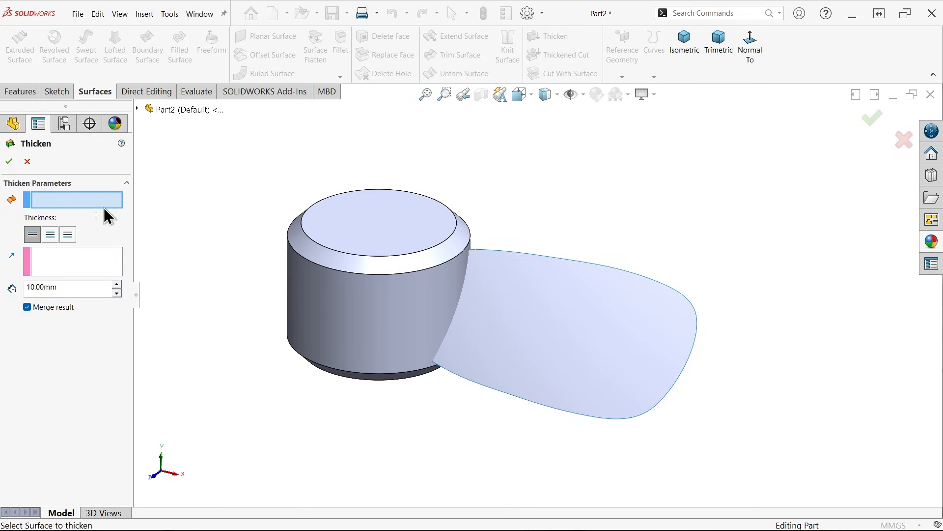
left_click(566, 318)
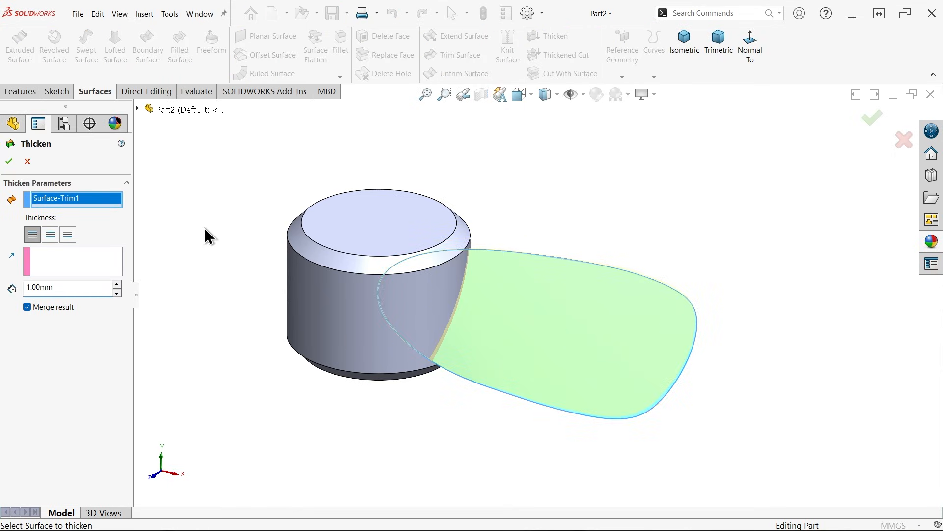
scroll("up", 3)
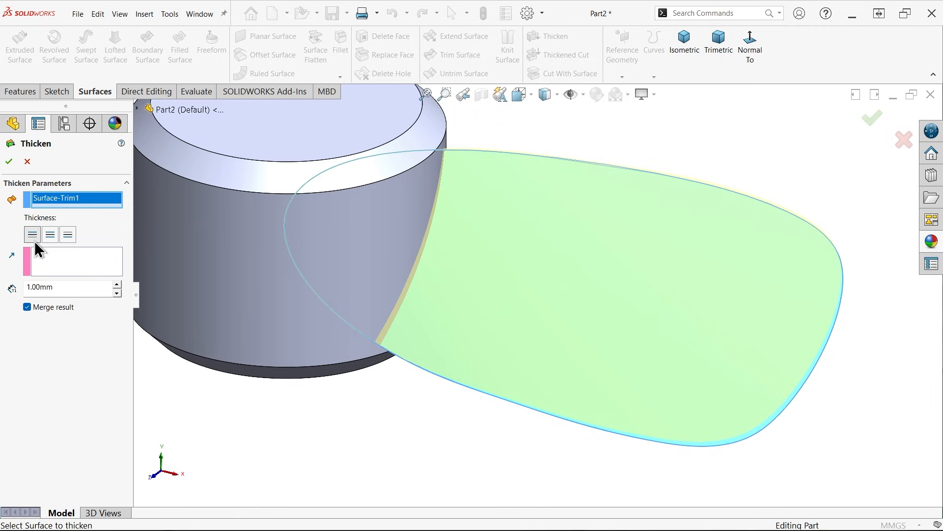
left_click(67, 234)
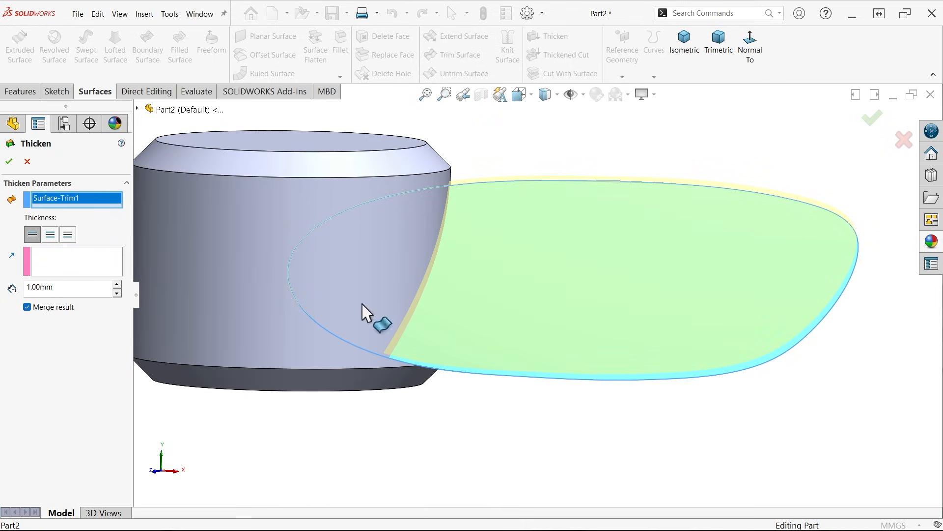
mouse_move(468, 306)
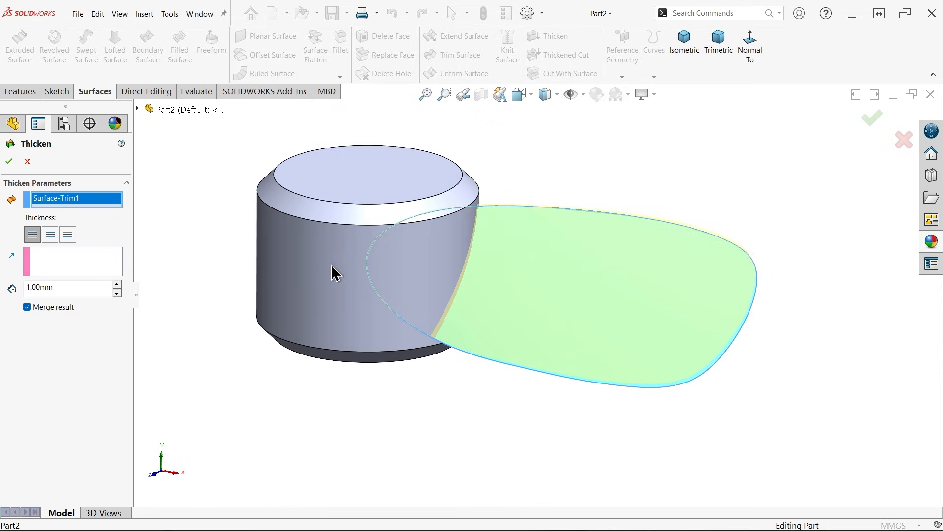
left_click(9, 161)
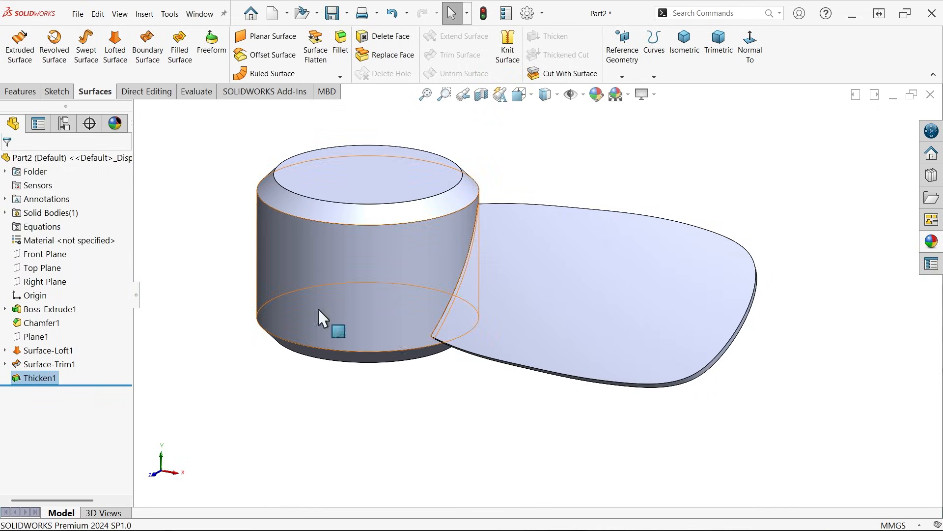
left_click(622, 165)
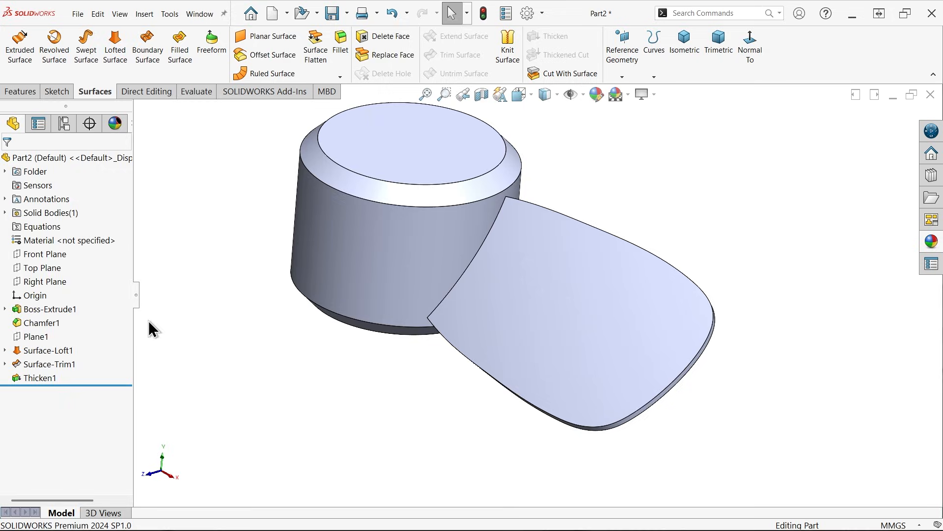
Step: Edit Sketch4 under Surface-Trim1 and drag its spline points to reshape the blade tip
left_click(5, 364)
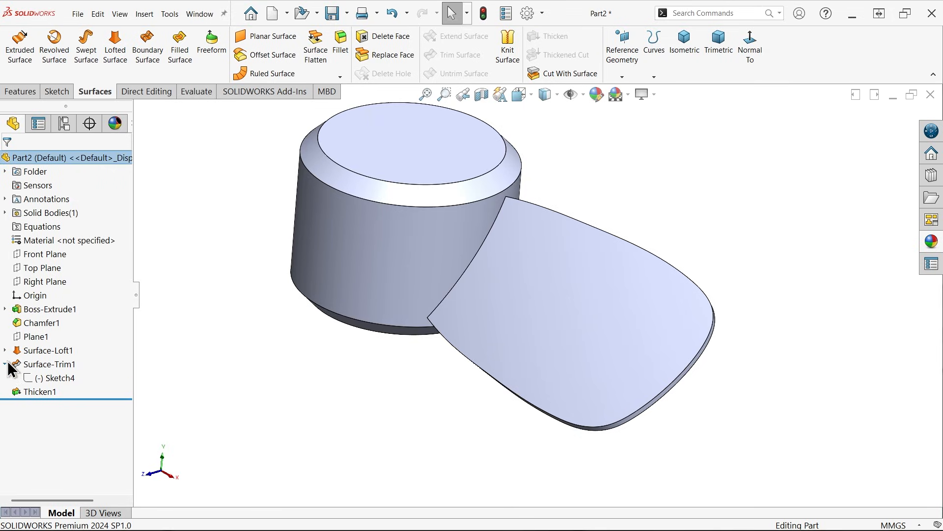
left_click(57, 377)
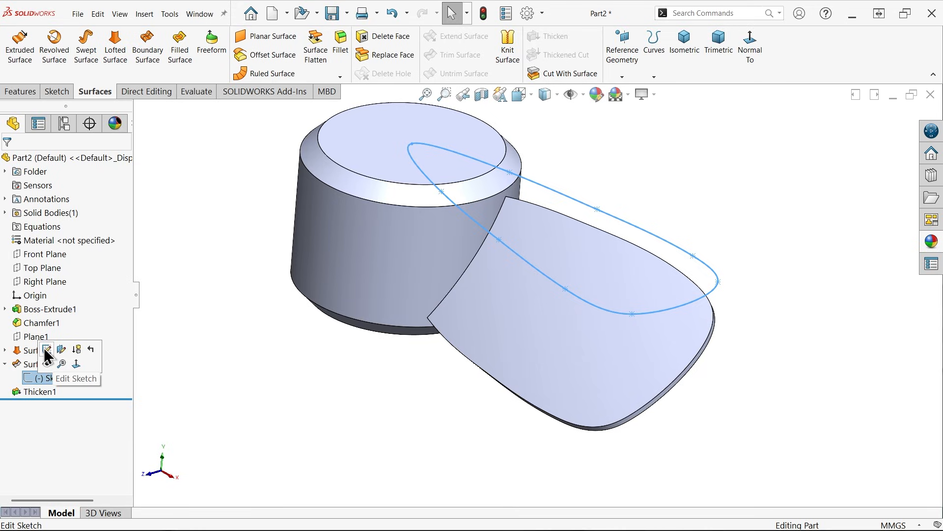
left_click(75, 378)
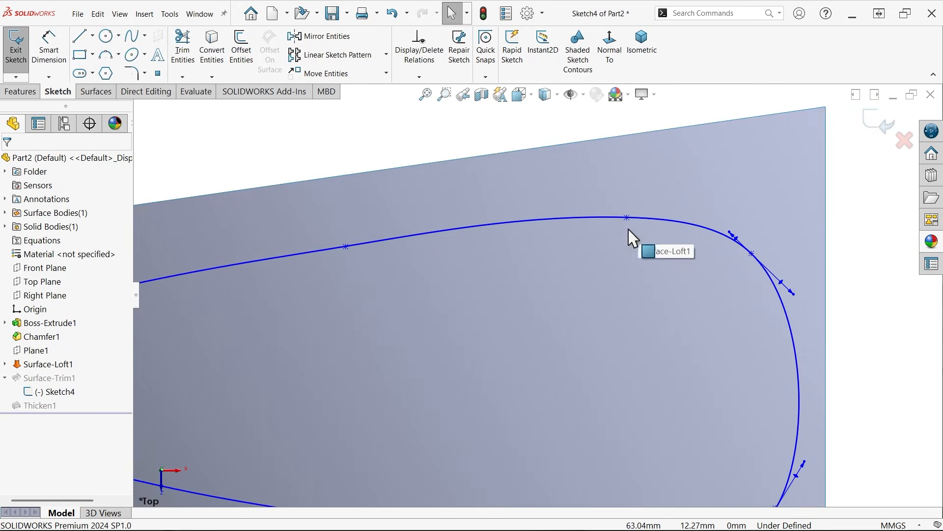
left_click(358, 216)
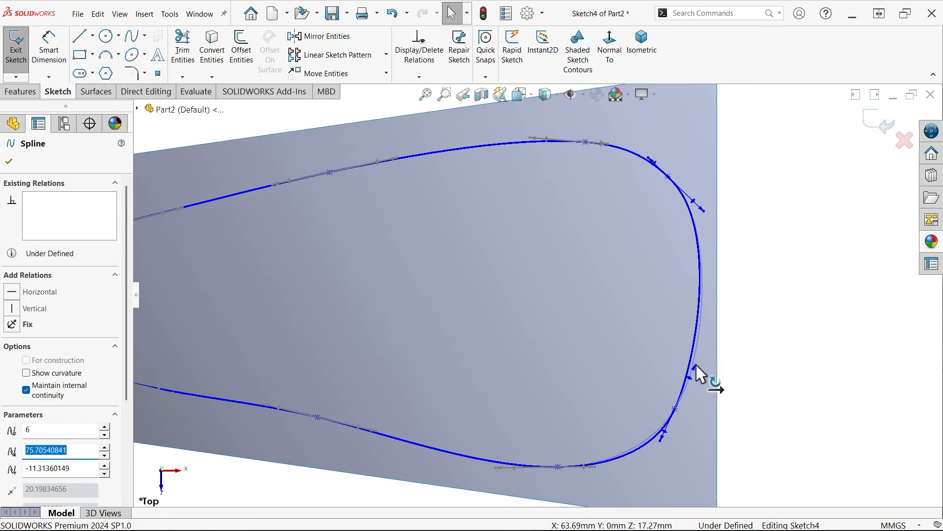
left_click(673, 410)
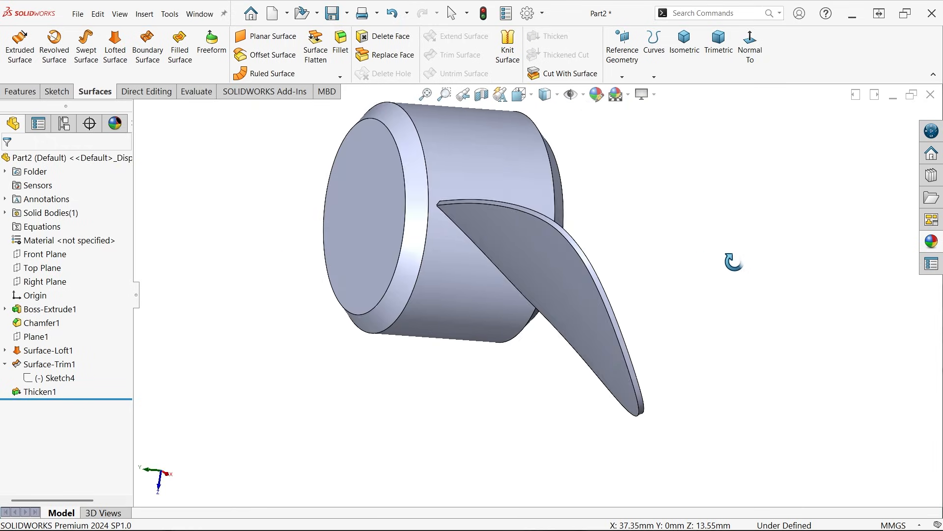
left_click(684, 47)
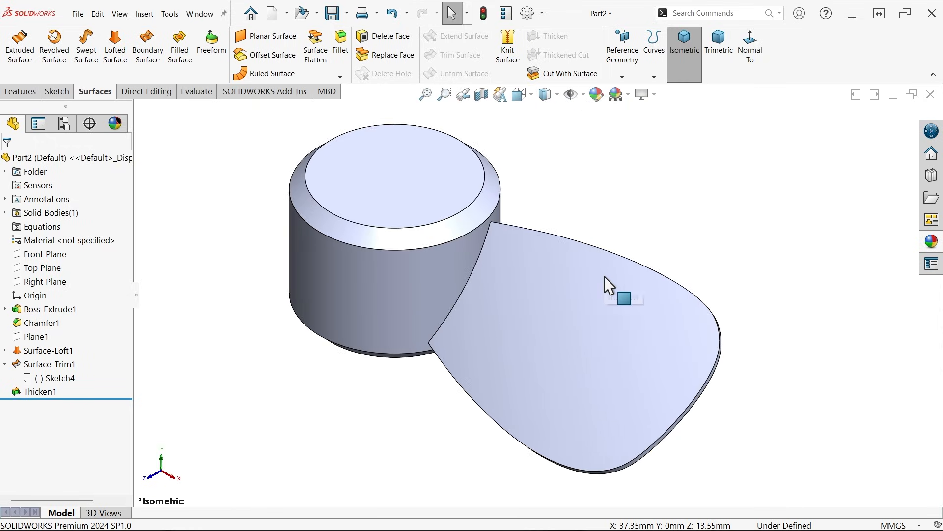
Step: Circular-pattern Thicken1 six times, equally spaced over 360° around the hub's circular edge
left_click(19, 91)
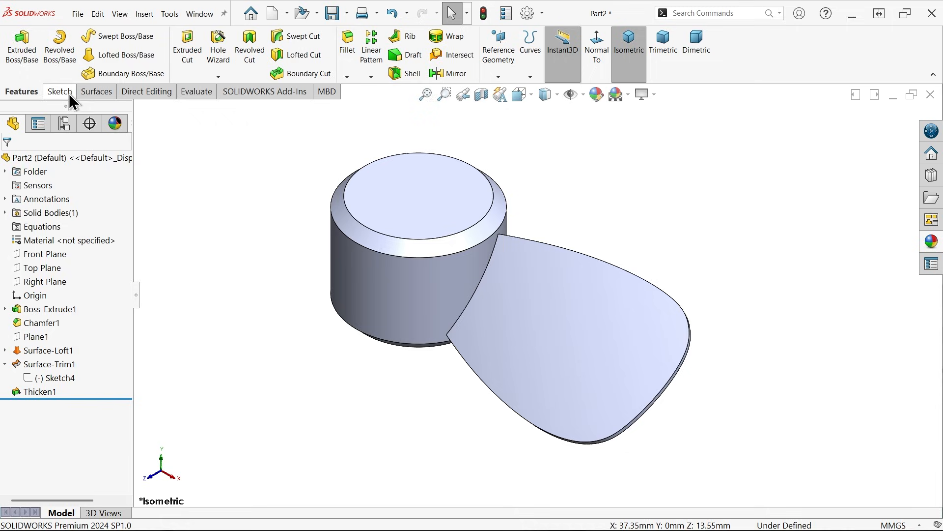
mouse_move(567, 318)
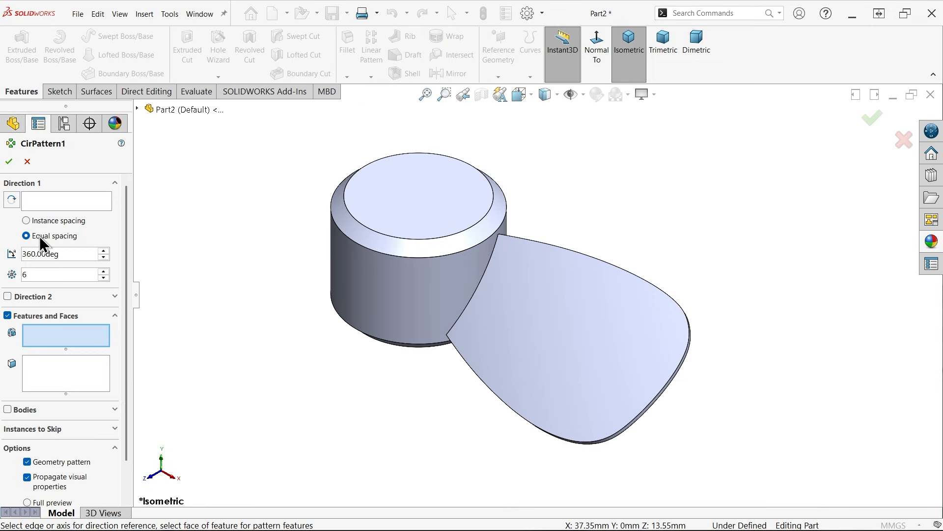
left_click(562, 361)
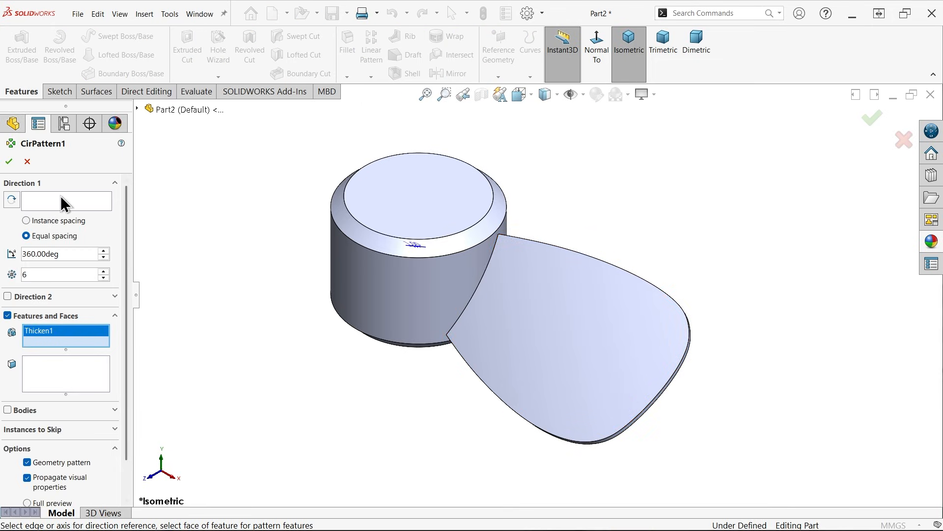
left_click(455, 223)
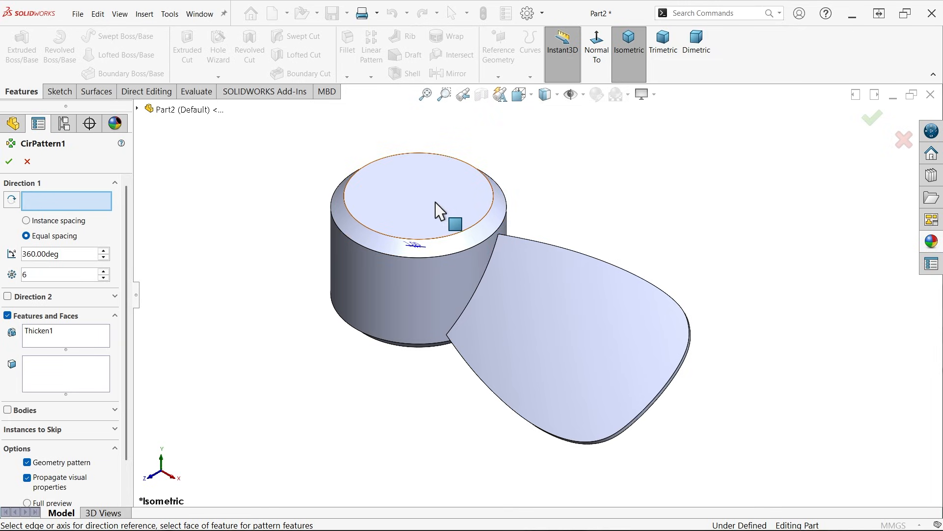
mouse_move(434, 244)
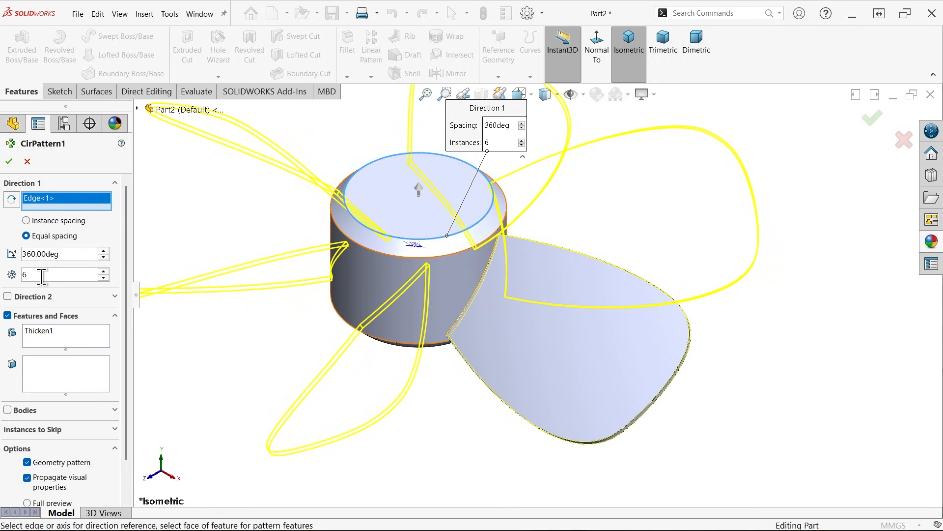
mouse_move(42, 274)
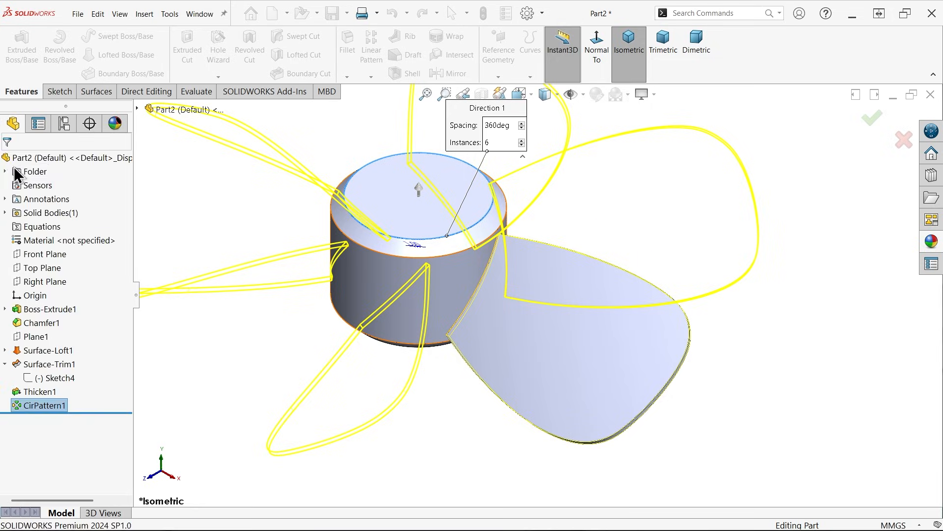
left_click(870, 118)
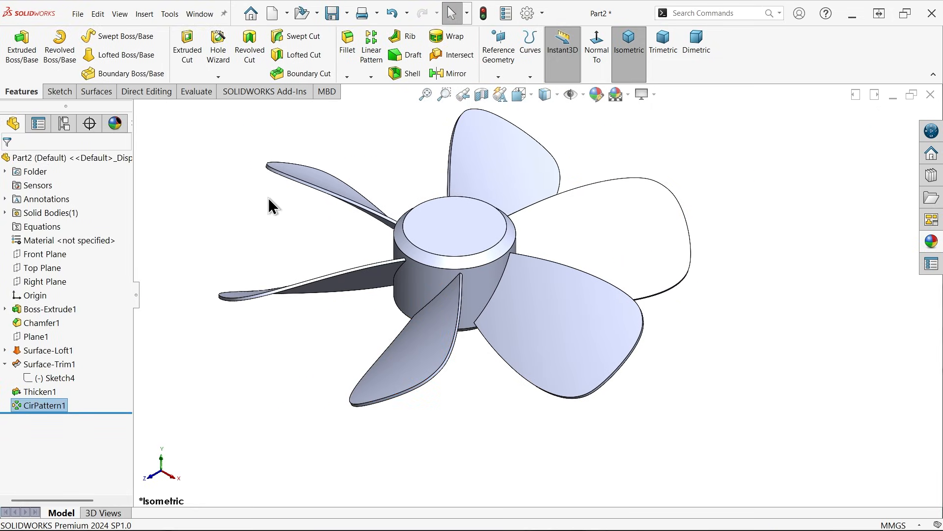